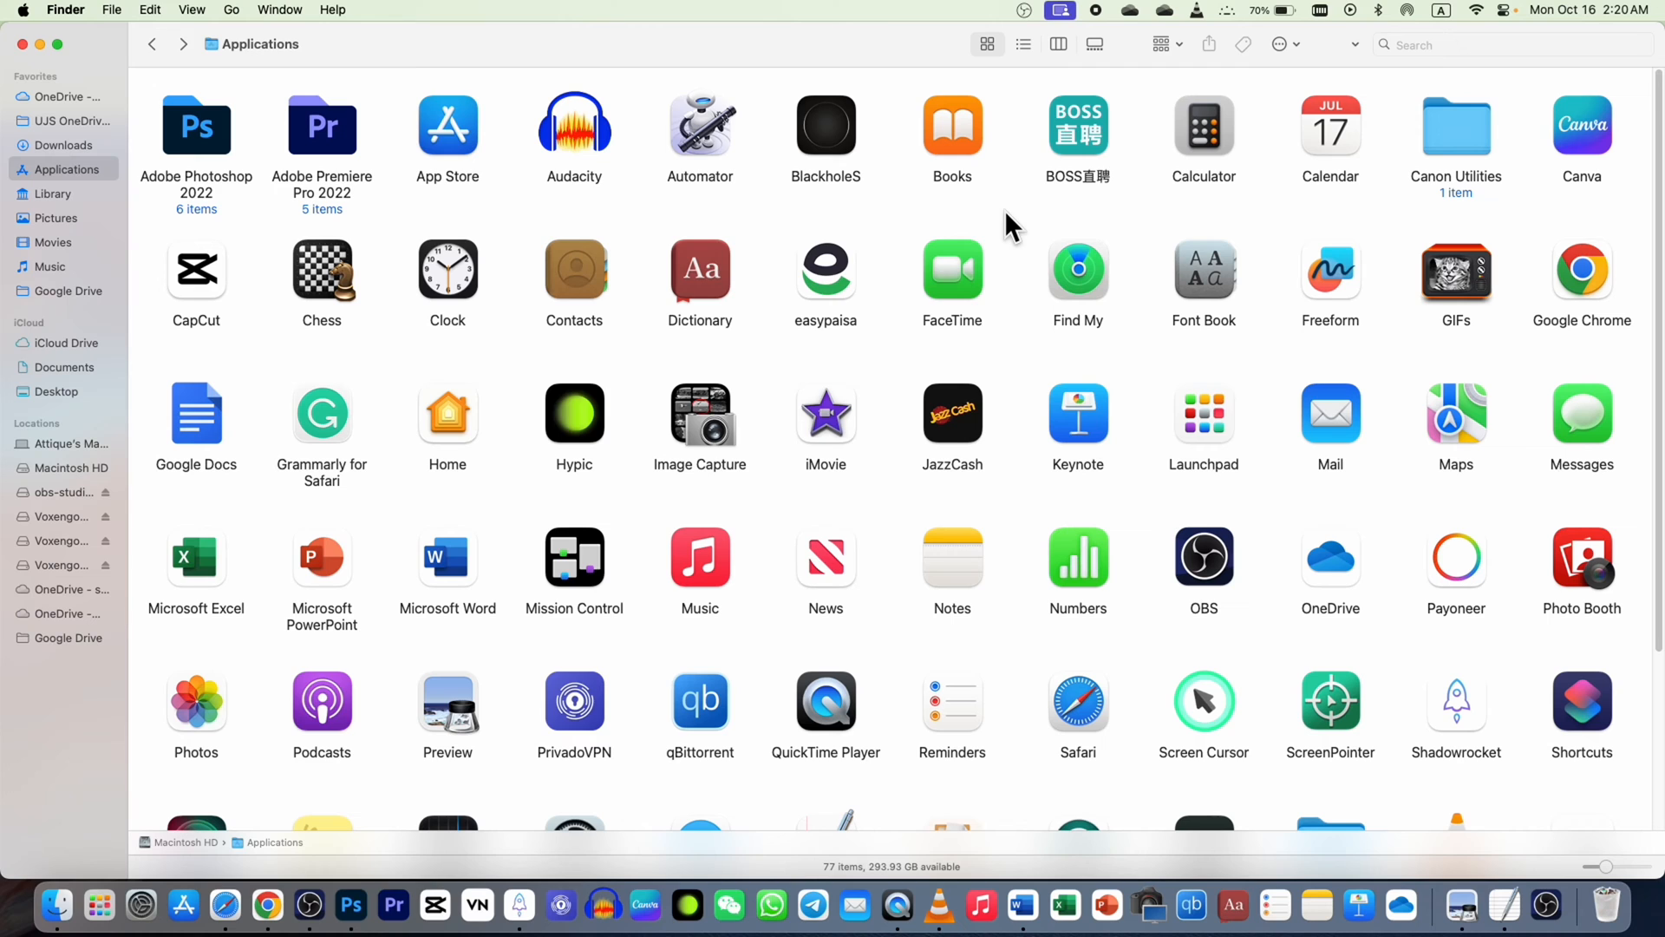
mouse_move(1329, 122)
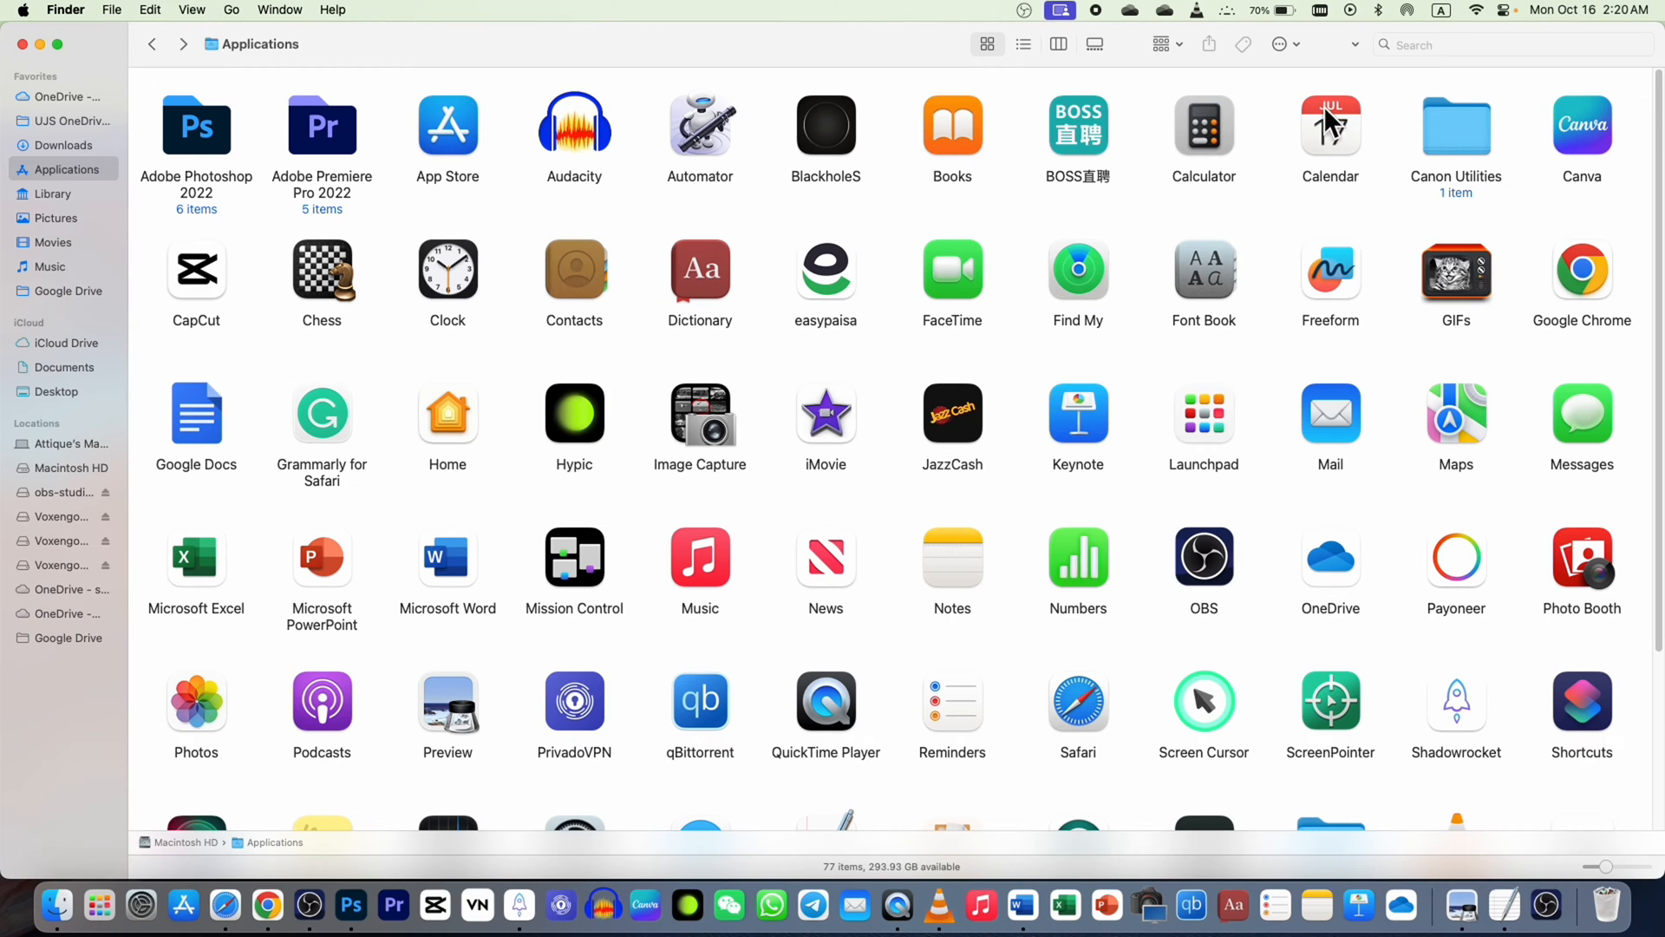
mouse_move(58, 174)
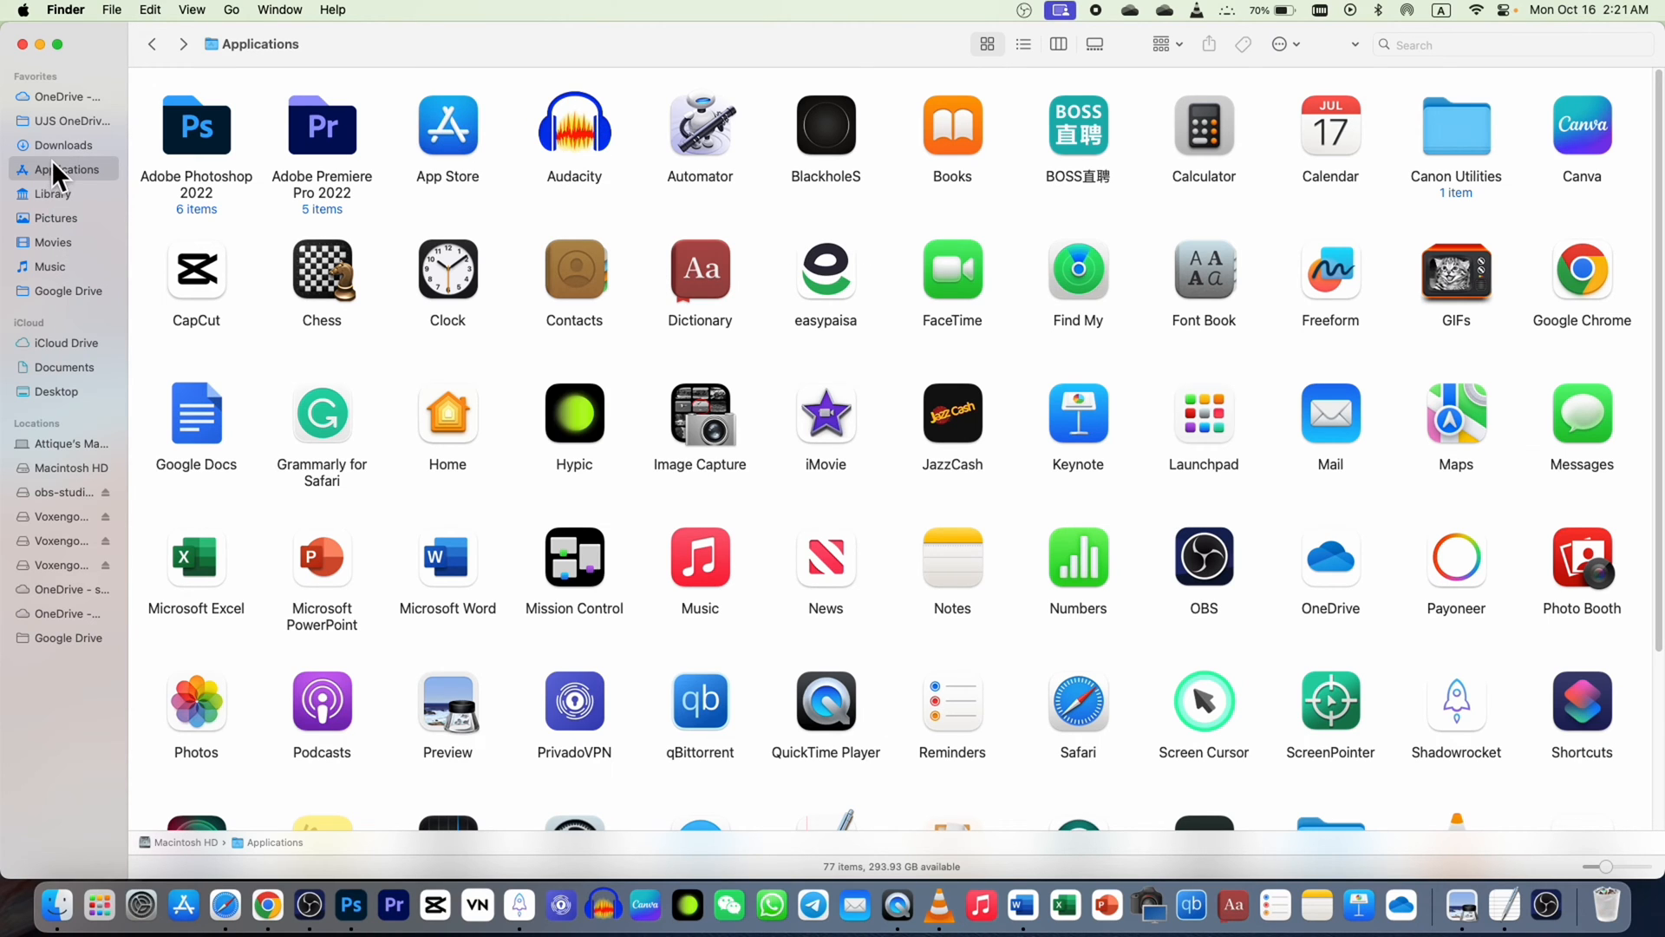
Step: Go to the user Library folder from the Finder sidebar to reach its Audio folder
click(53, 194)
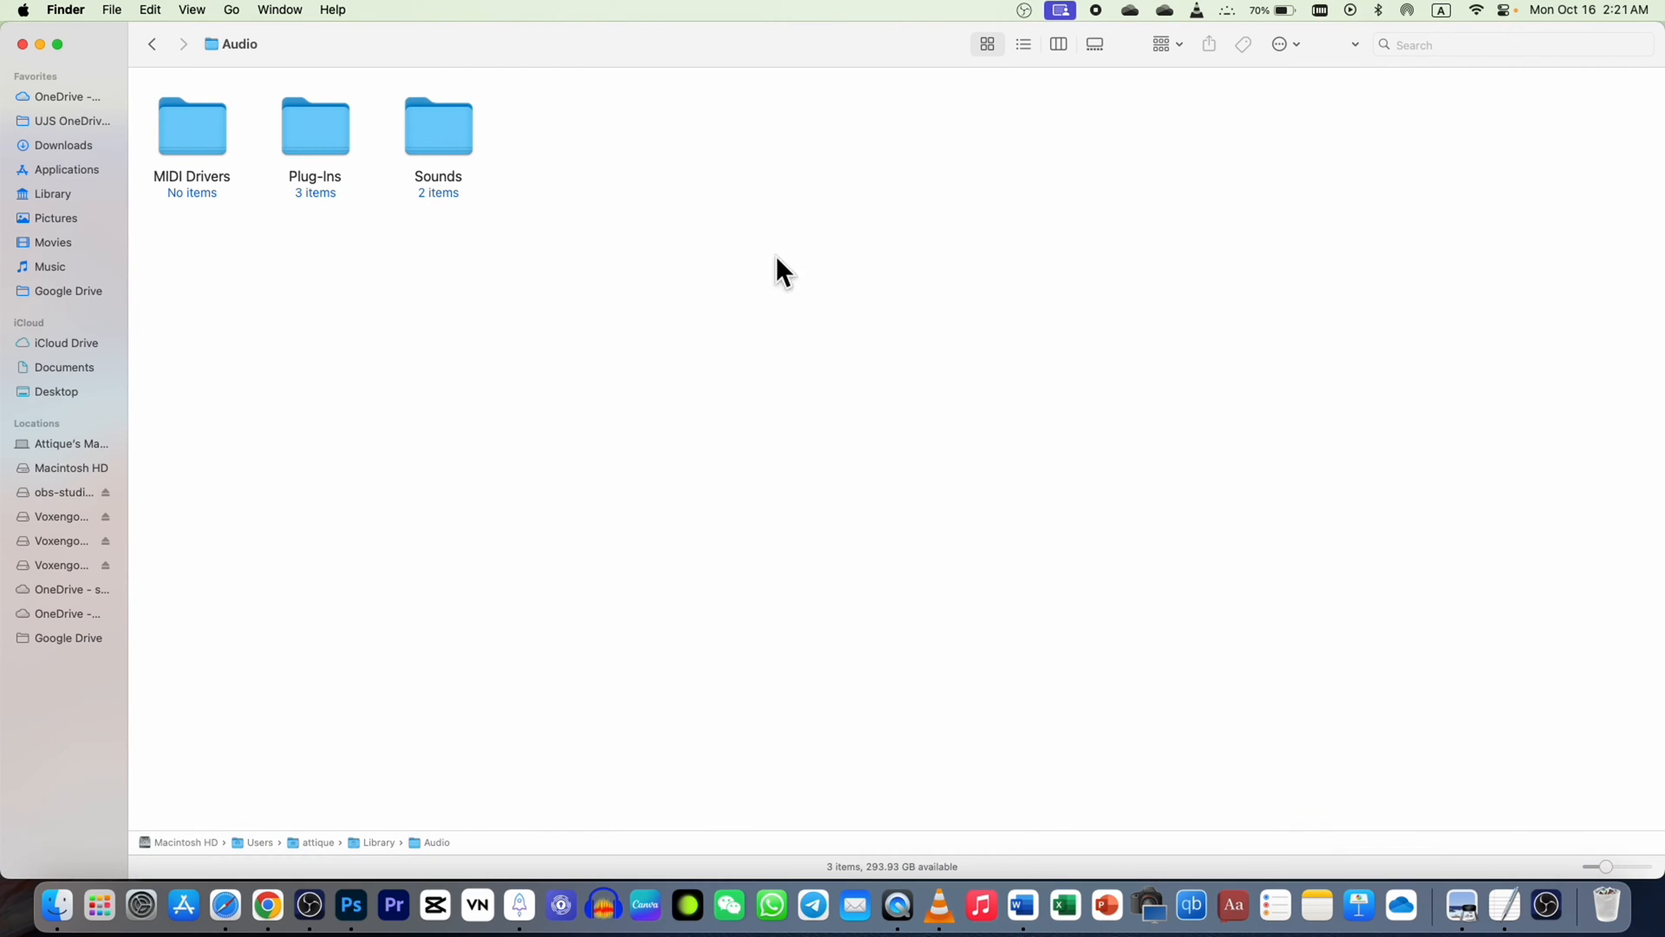
mouse_move(308, 904)
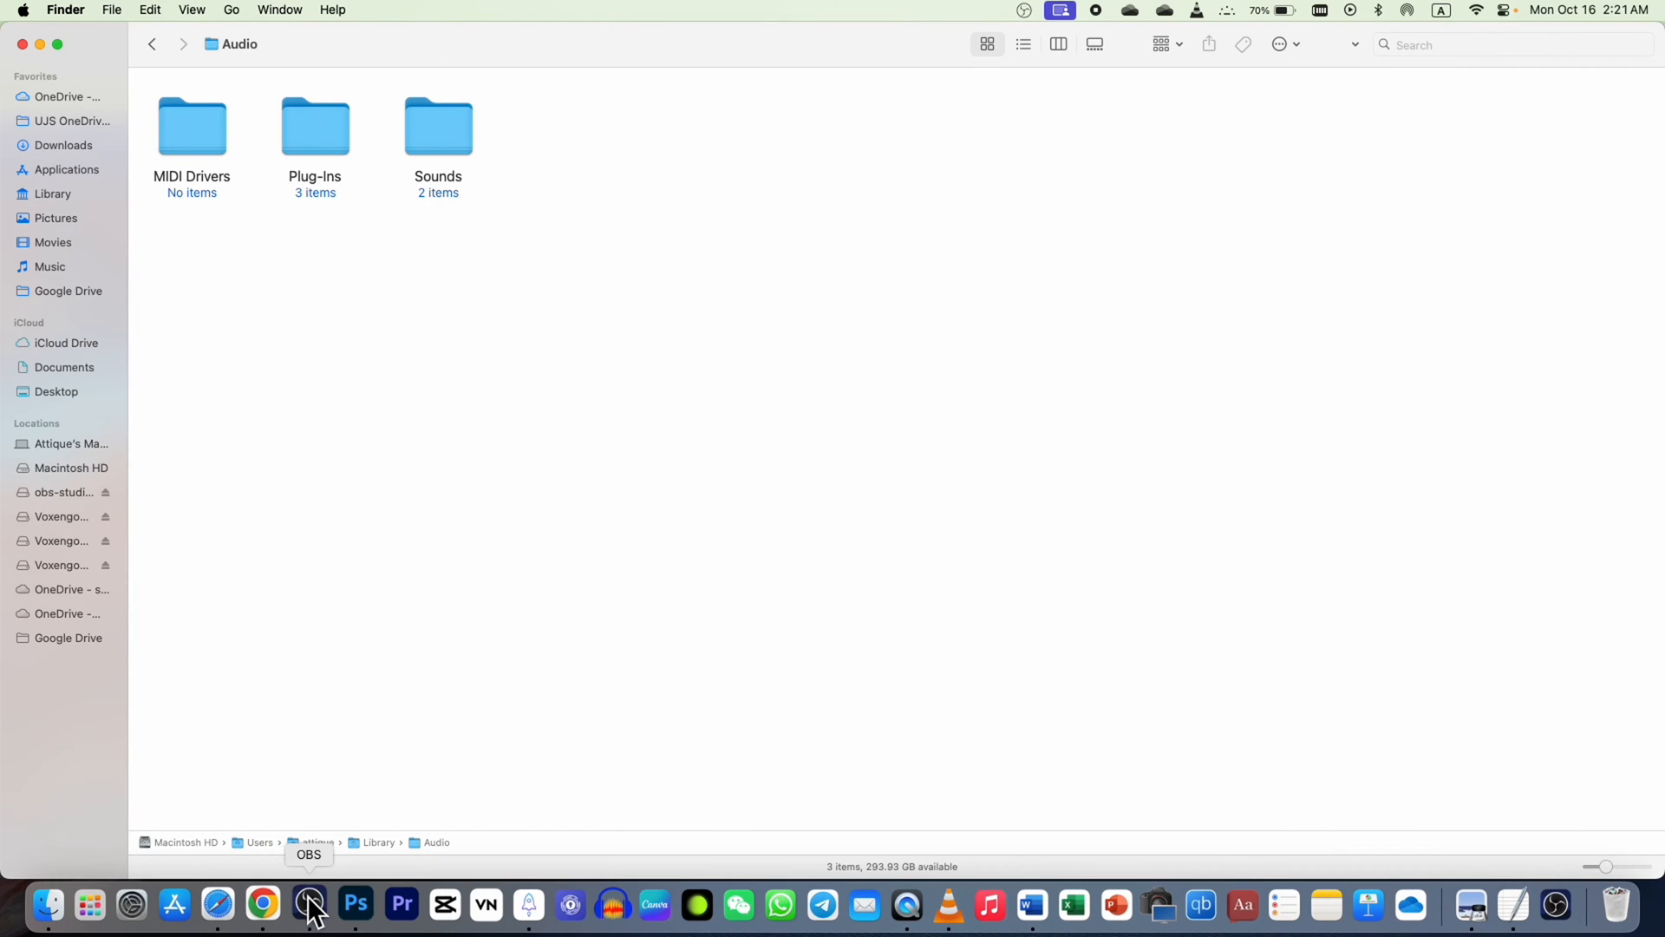
Step: Replace SYNCO Mic/Aux's old VST filter with a new VST 2.x Plug-in filter using Goyo
click(308, 904)
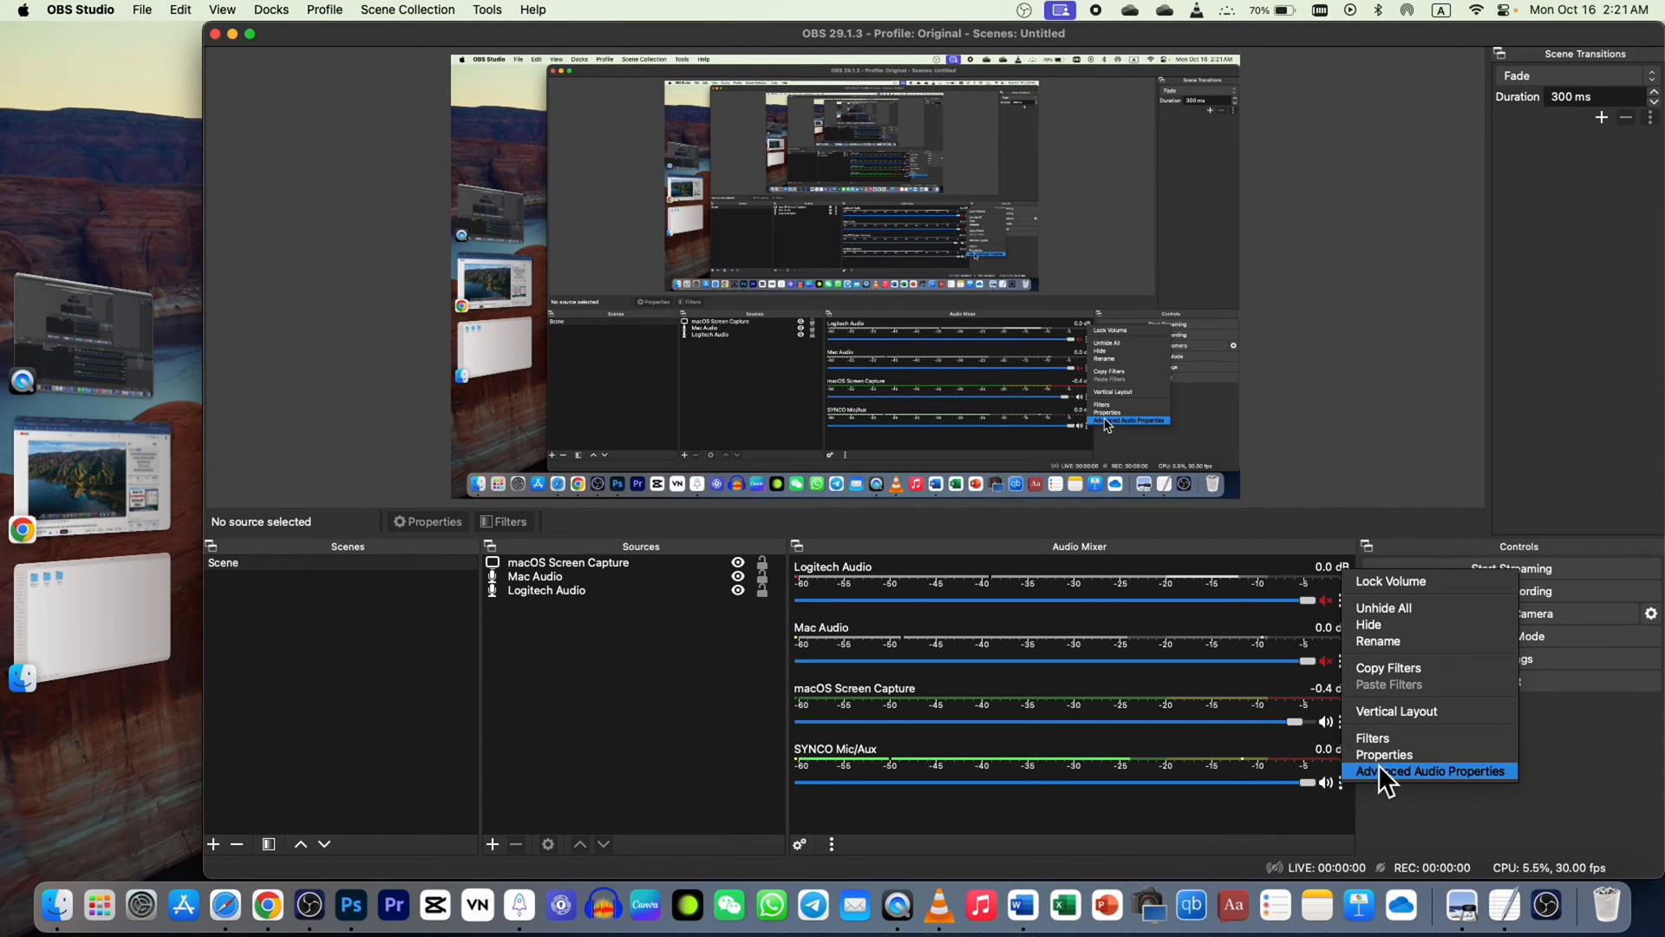
mouse_move(1391, 737)
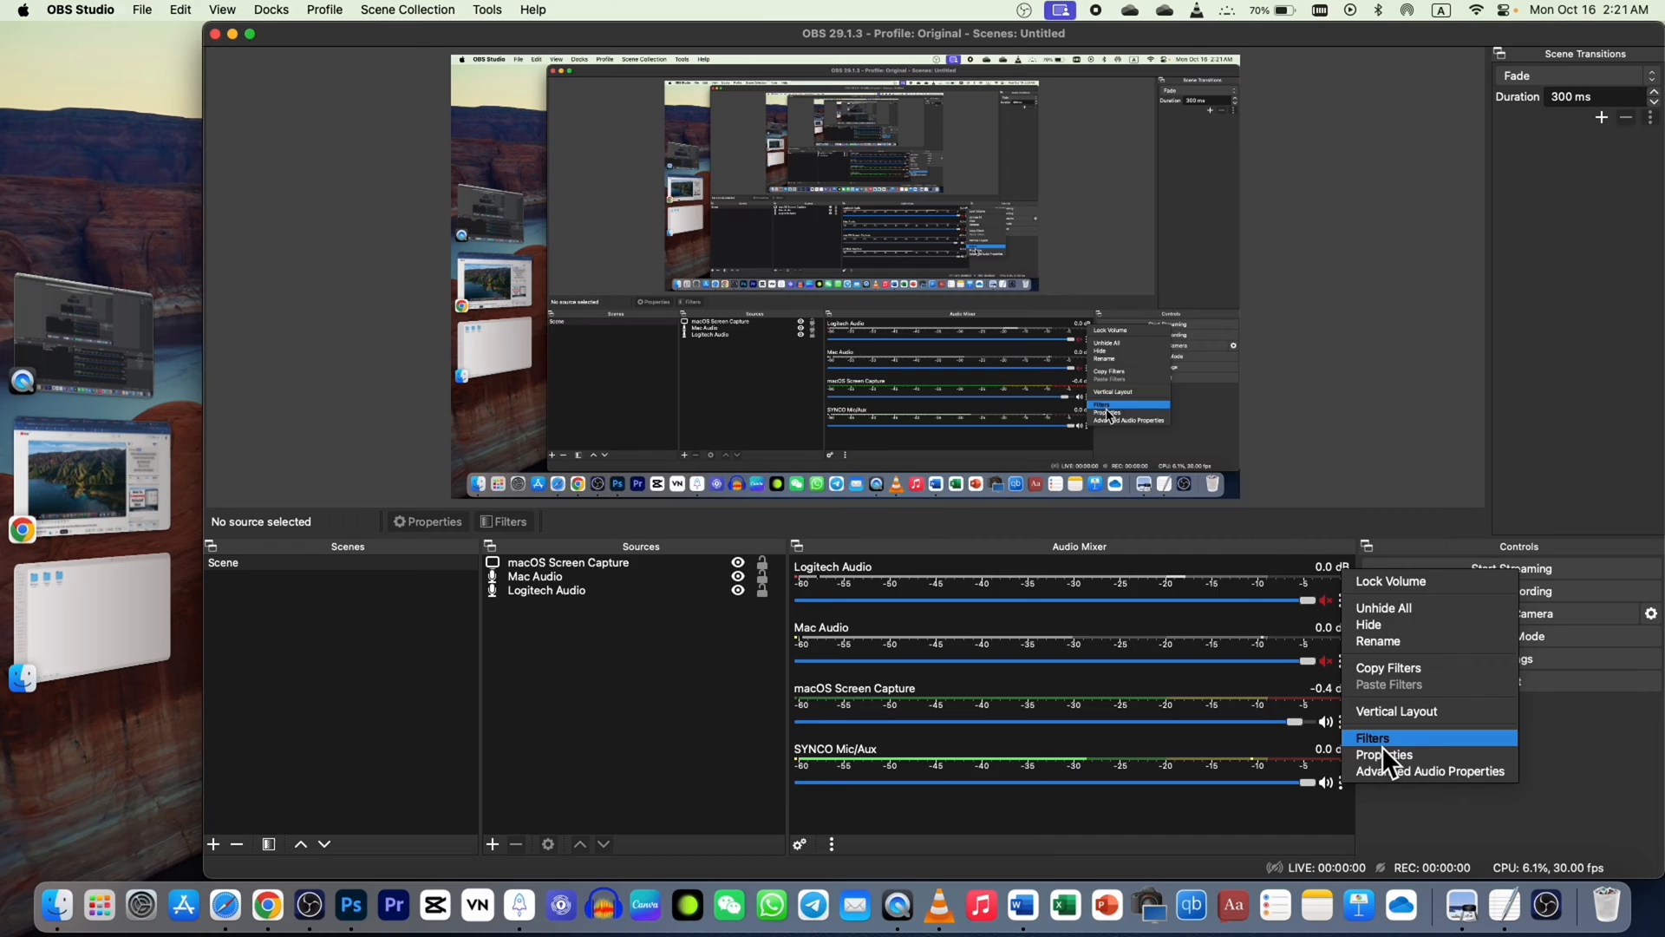
click(1372, 737)
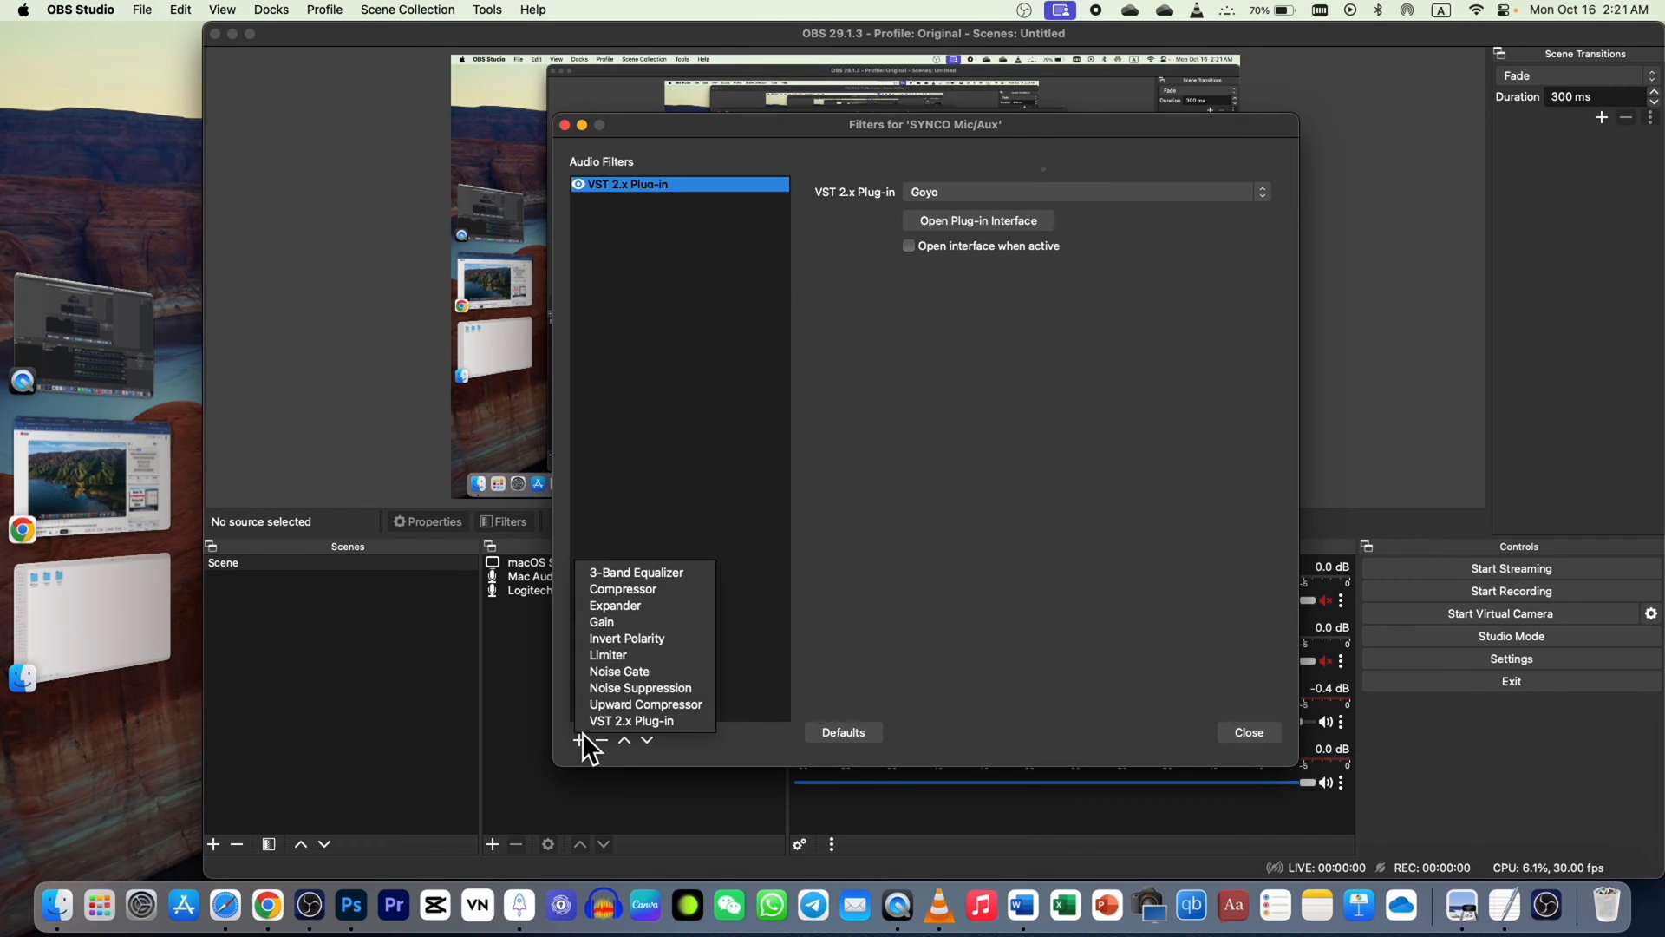
right_click(648, 184)
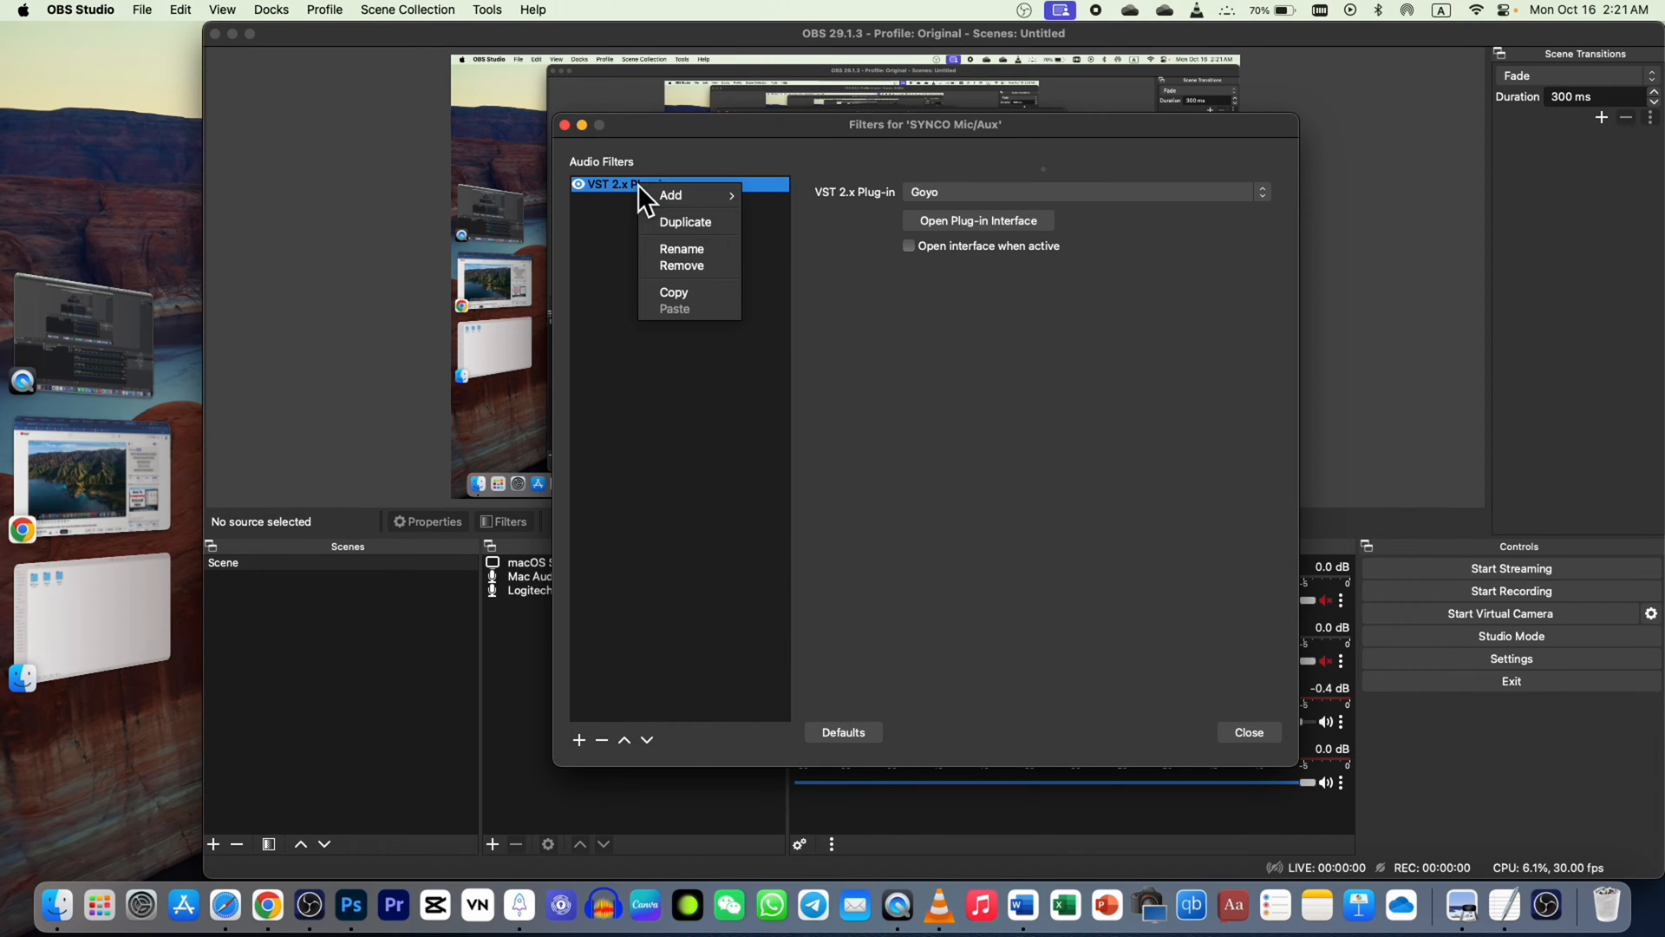
click(682, 265)
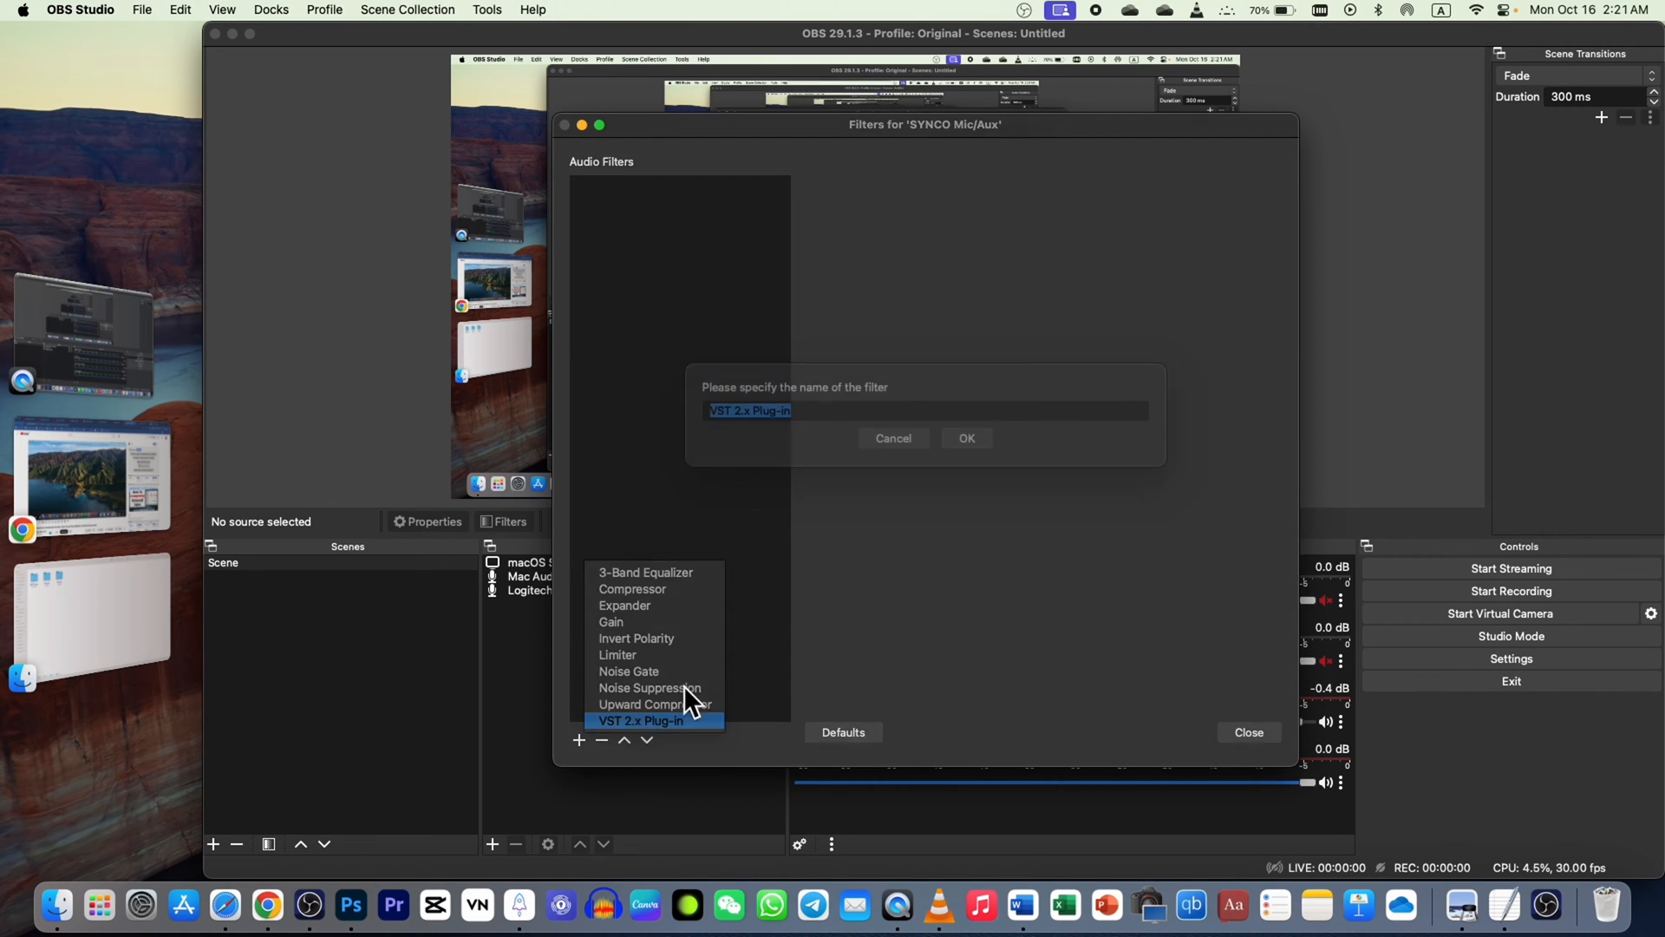
click(966, 437)
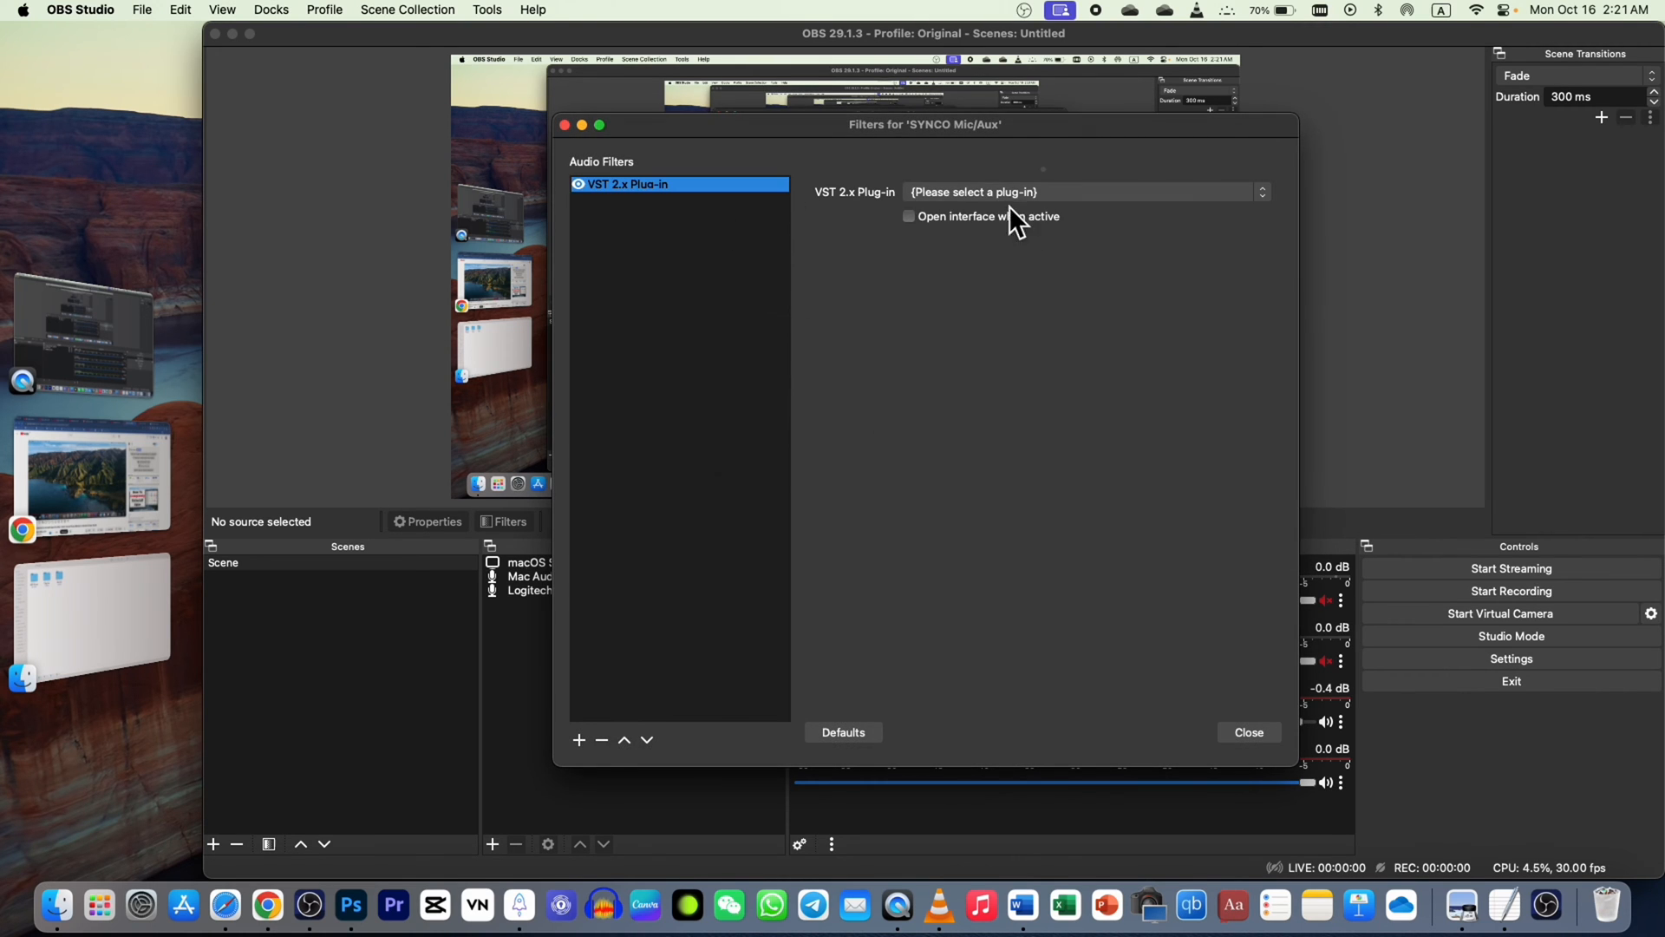
click(1083, 193)
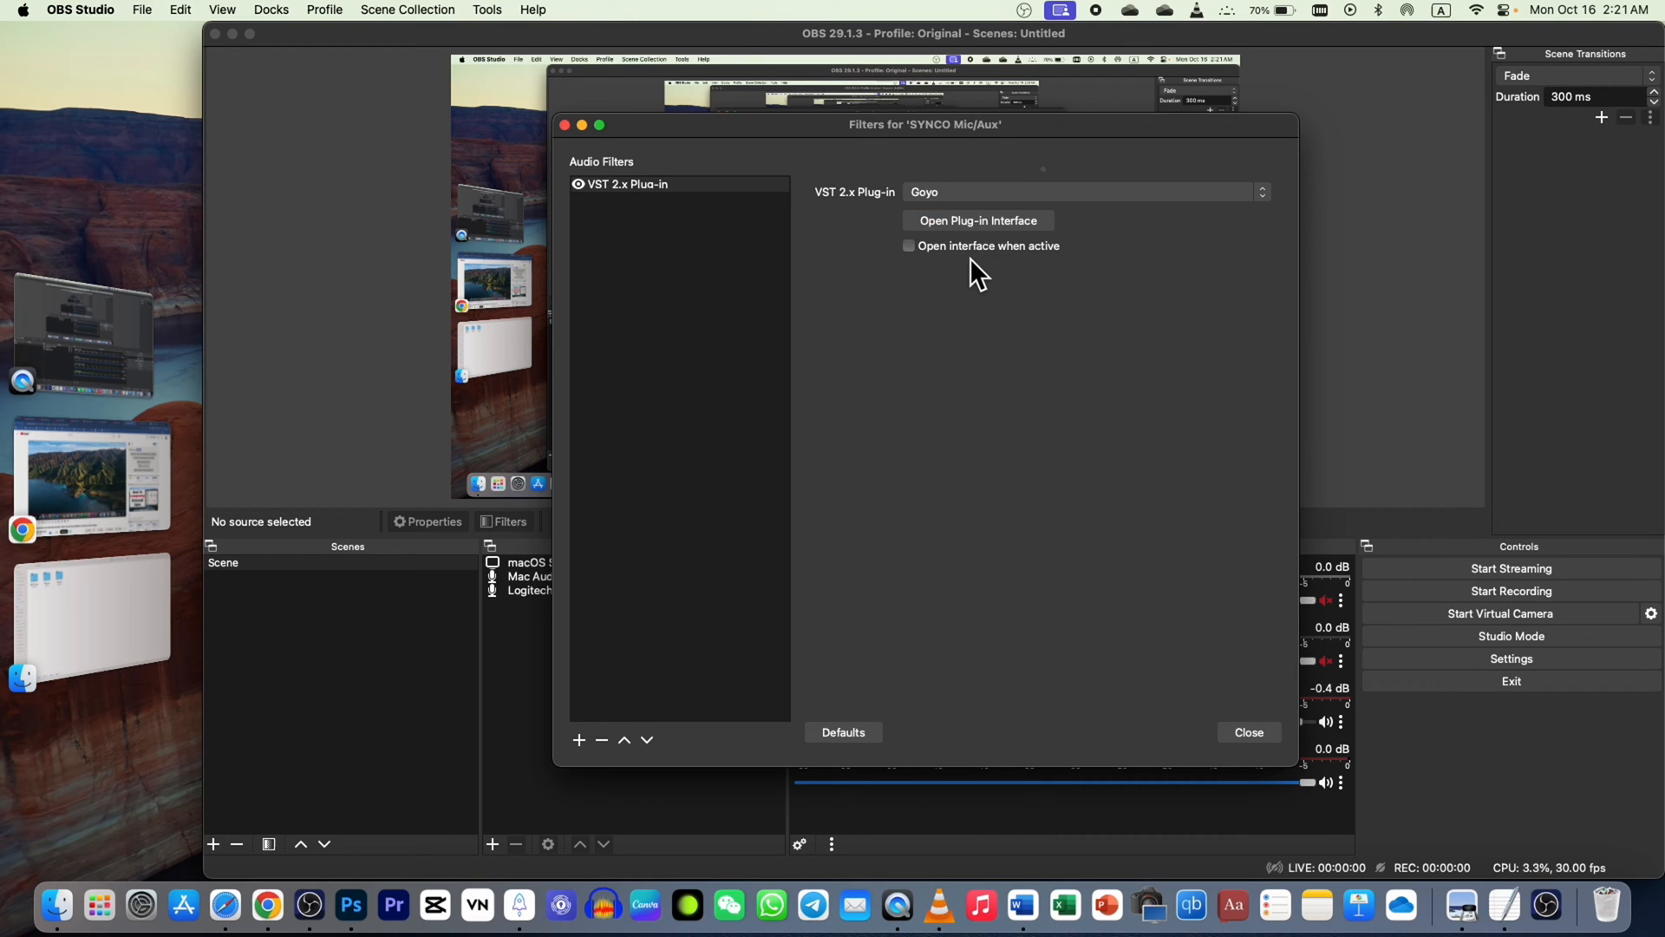
Step: View and close Goyo's Voice Separator interface, then delete the Goyo filter from SYNCO Mic/Aux
click(976, 219)
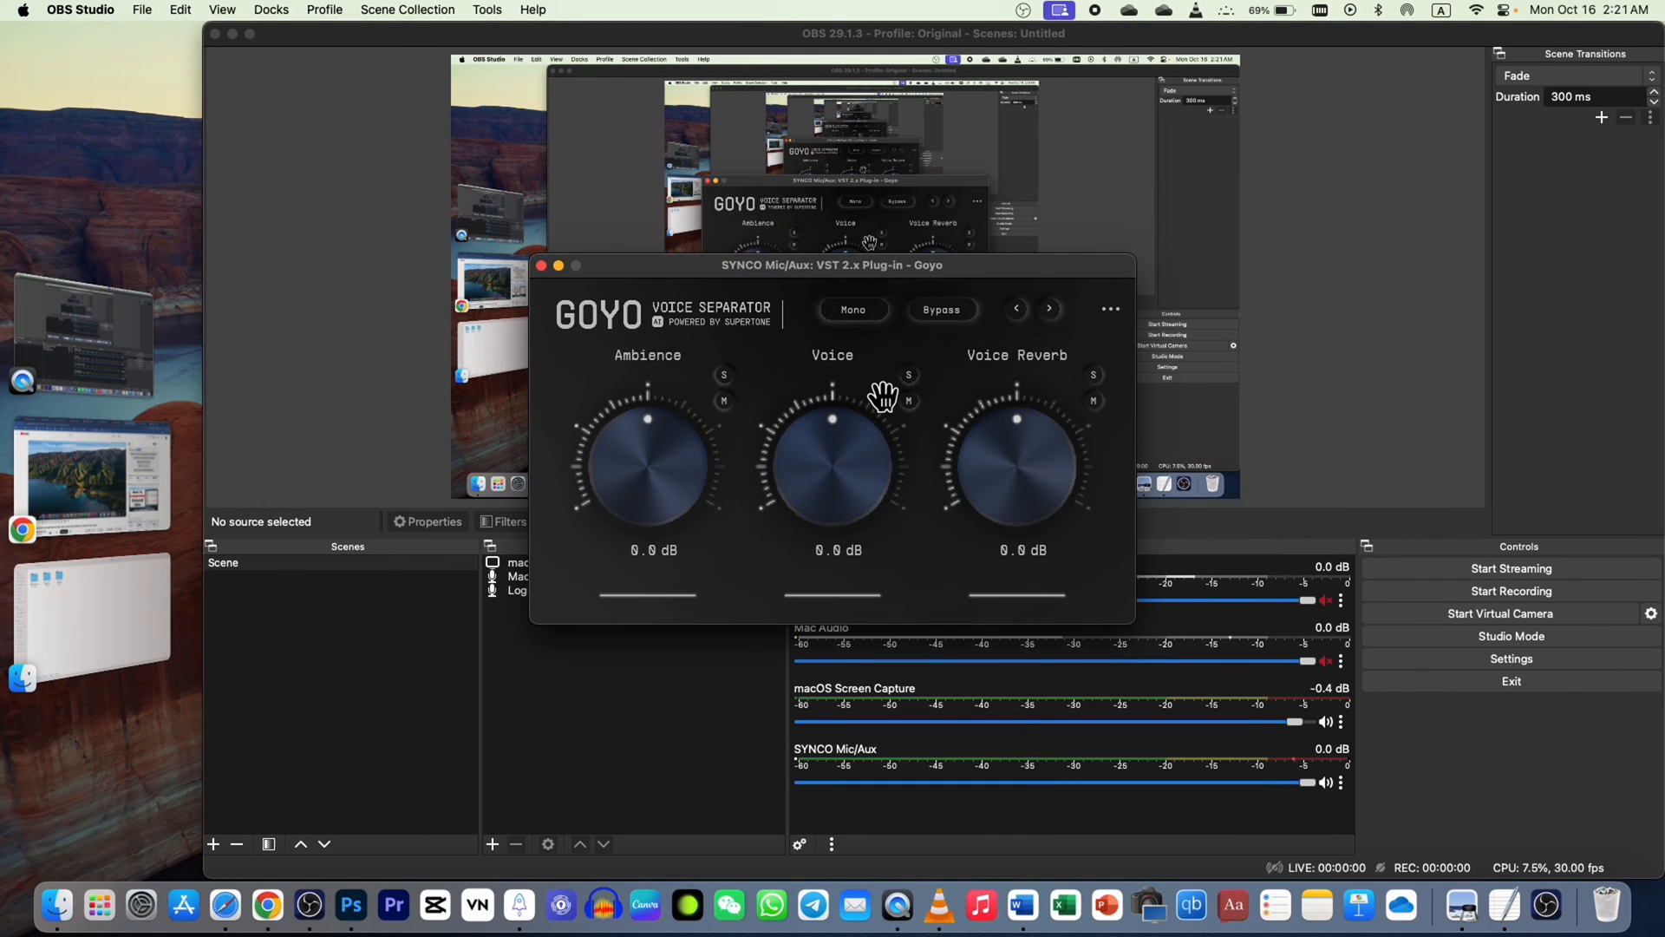
click(540, 264)
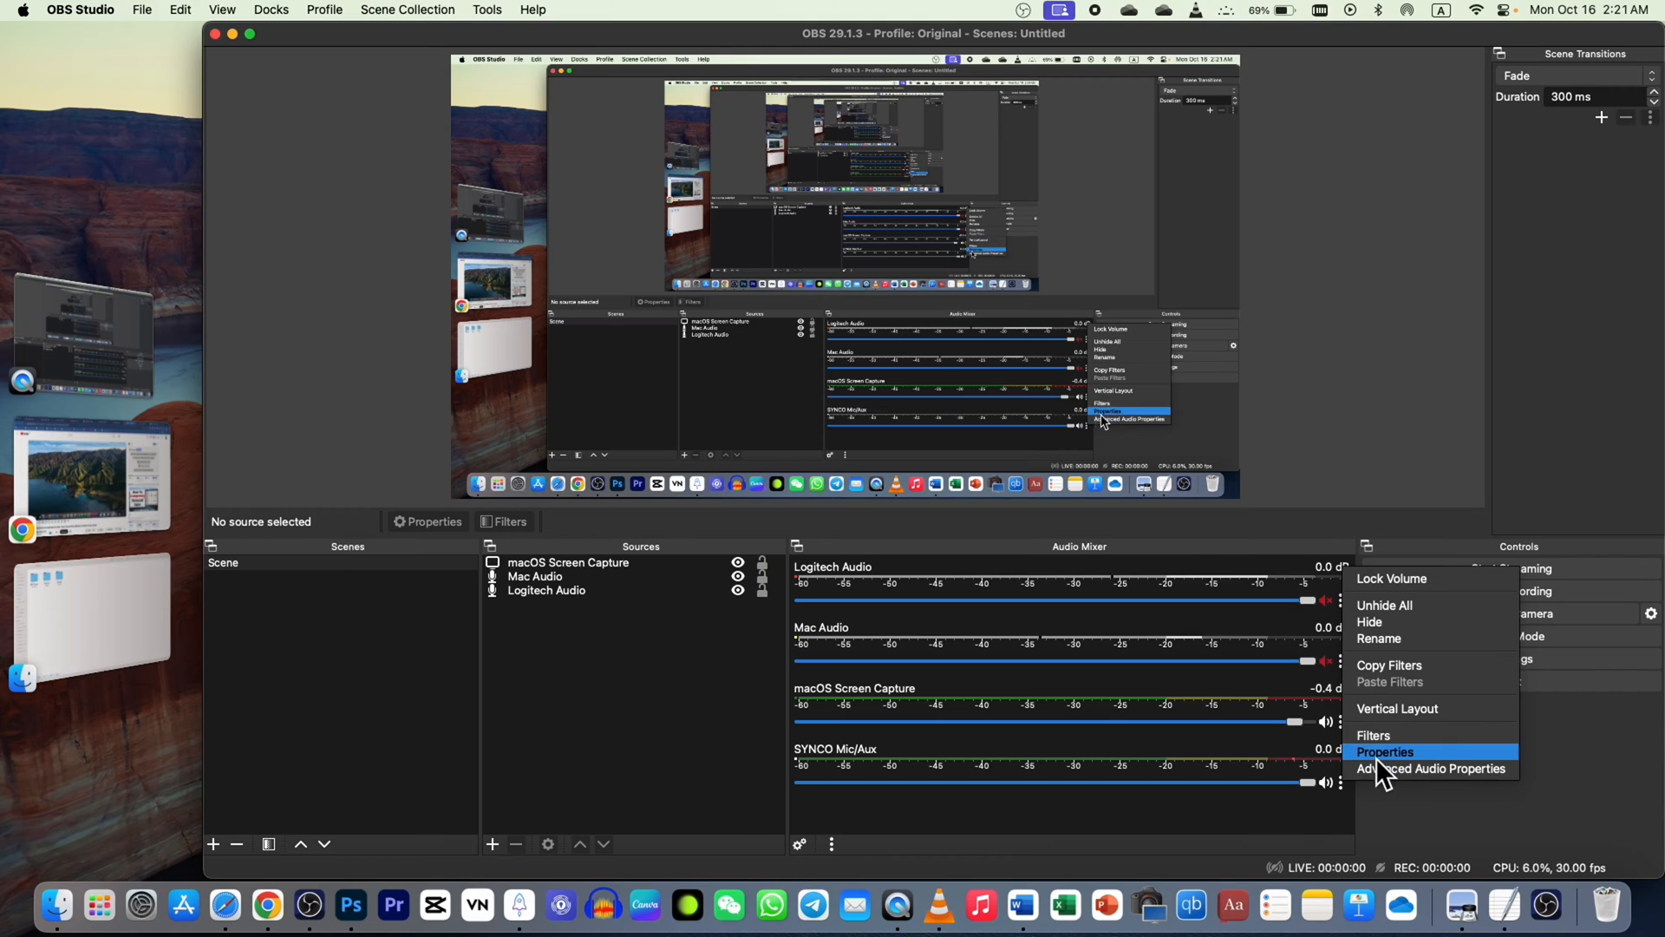
click(1372, 734)
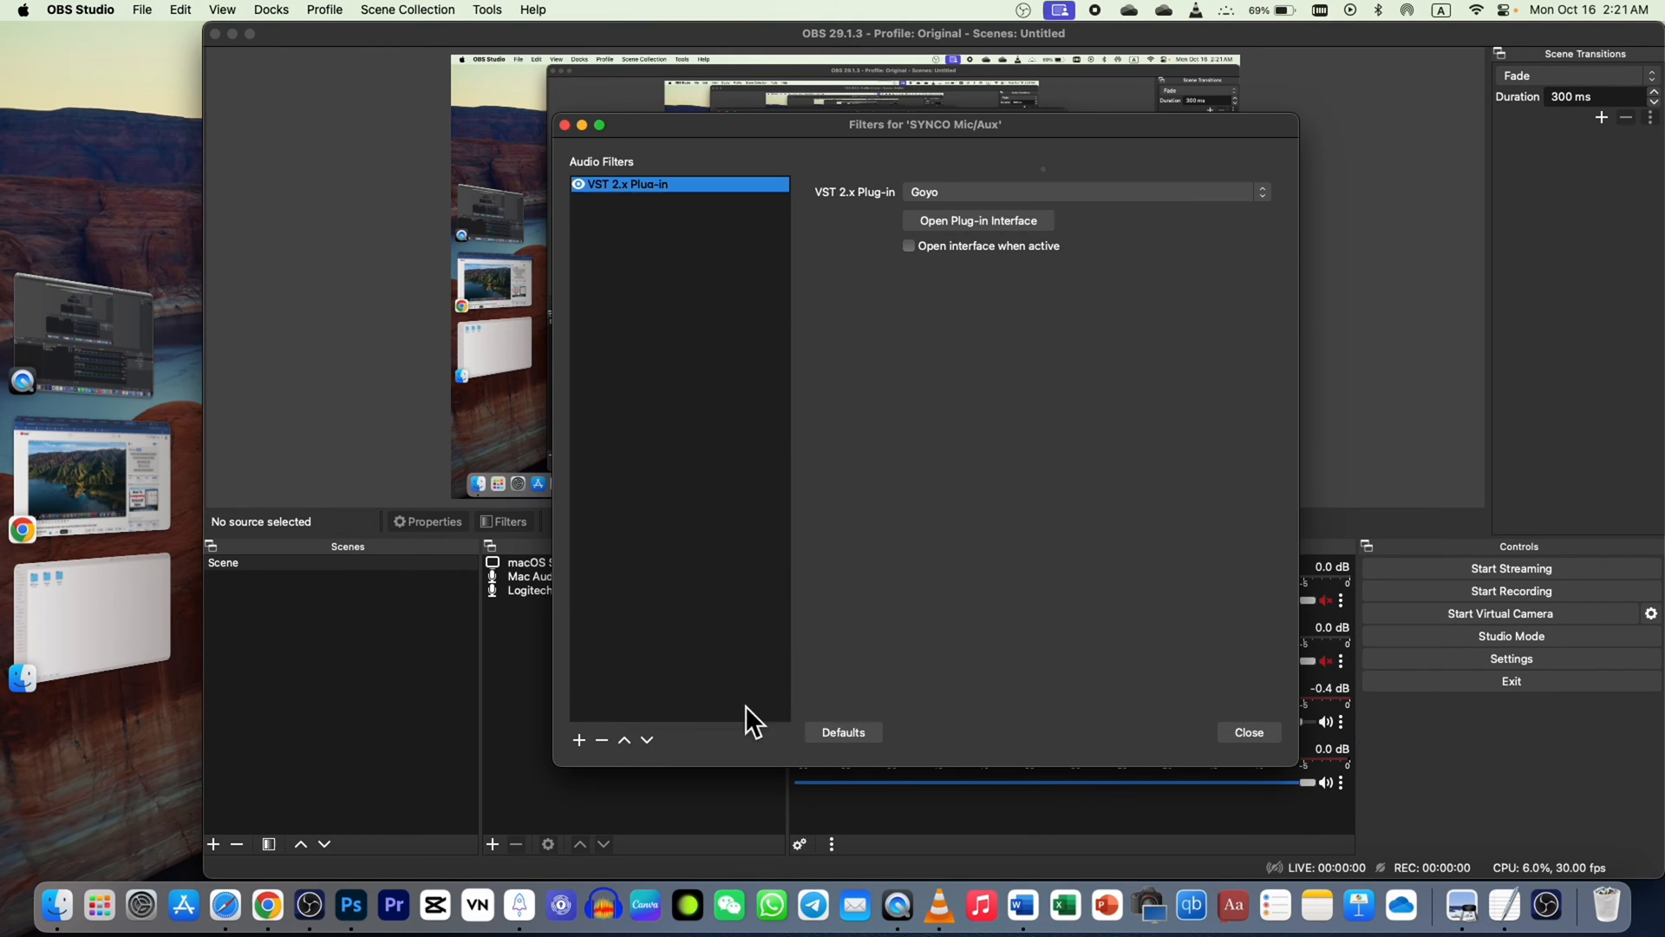
click(601, 740)
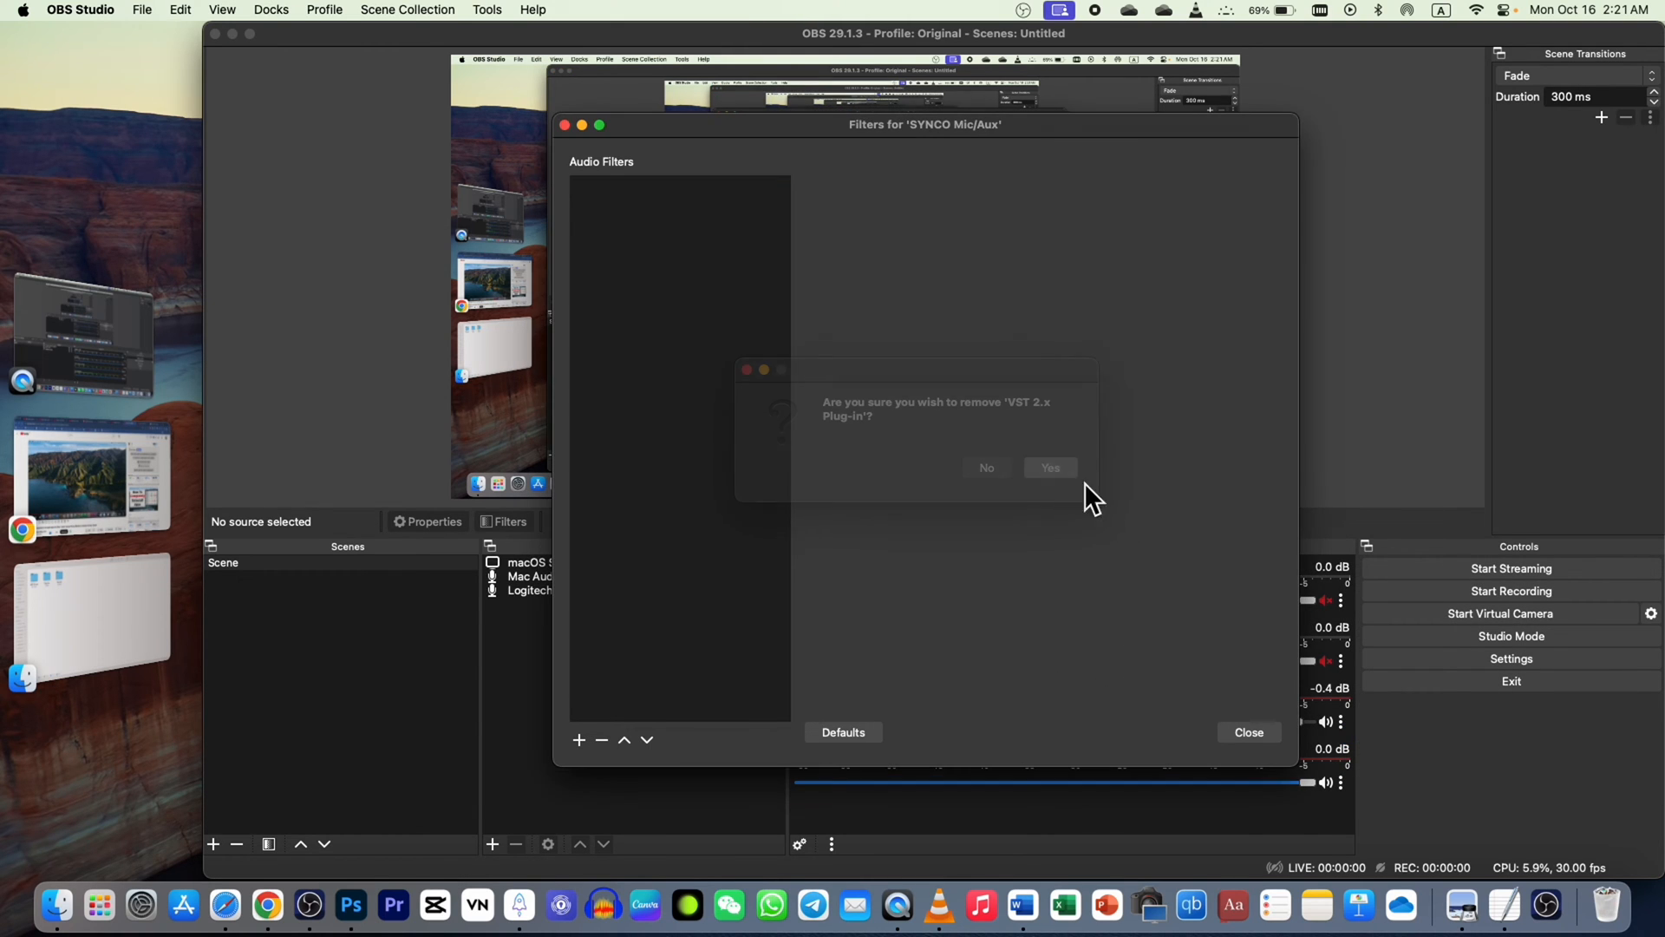
click(1048, 467)
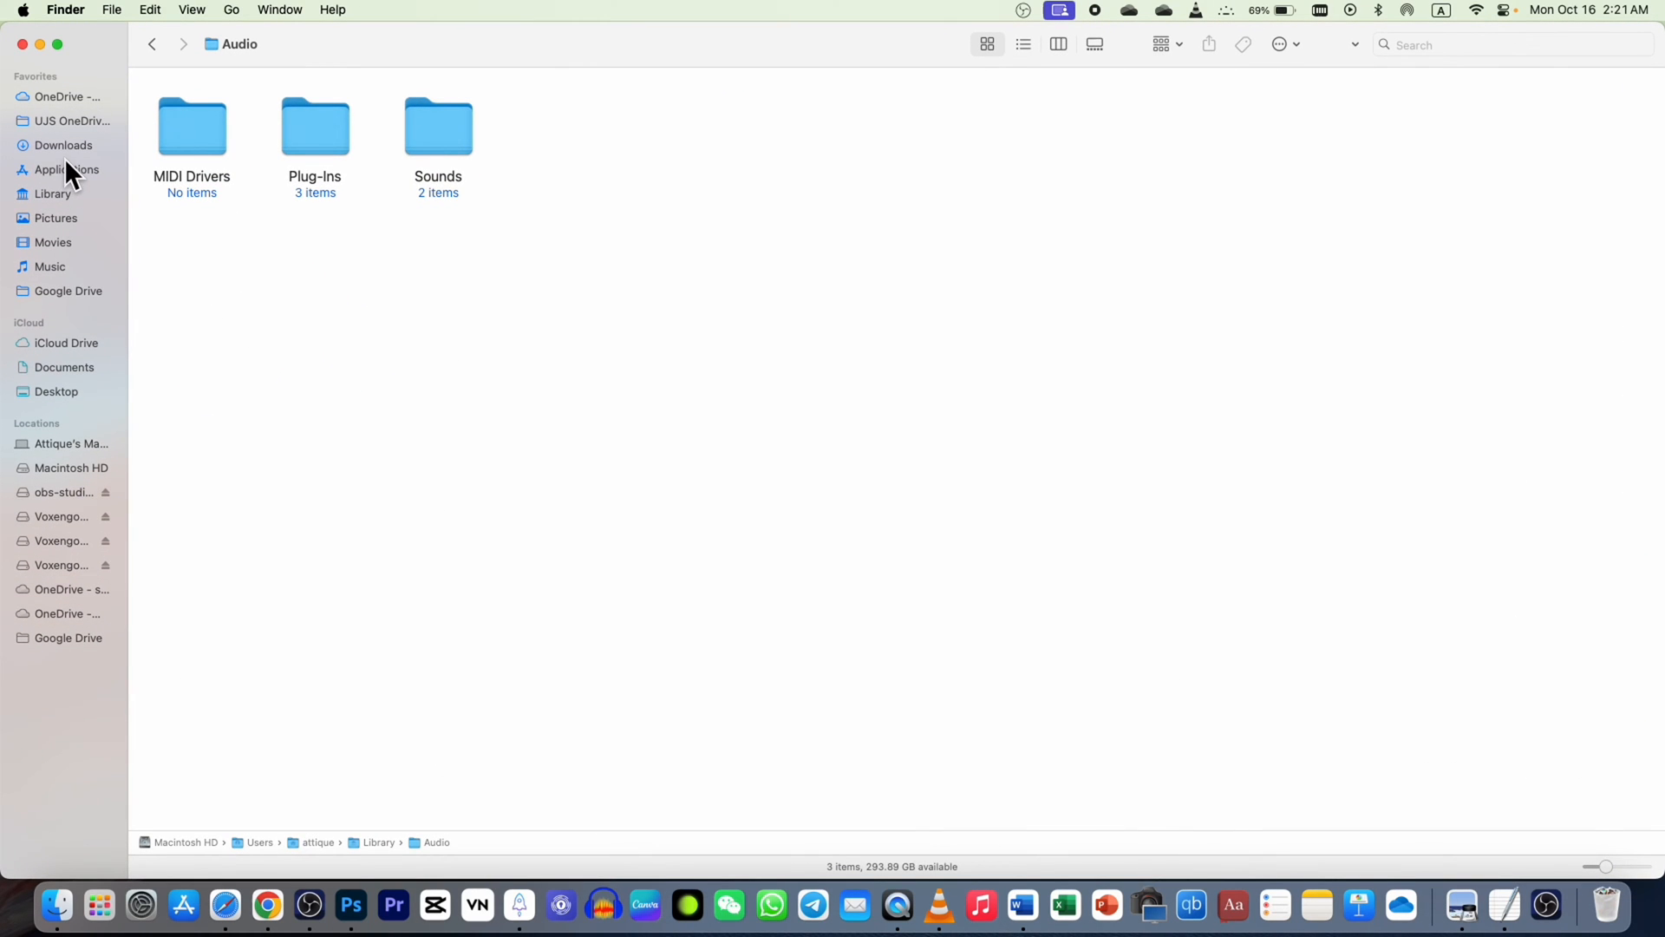
Step: Search This Mac for 'goyo' in Finder, which returns no items
click(61, 169)
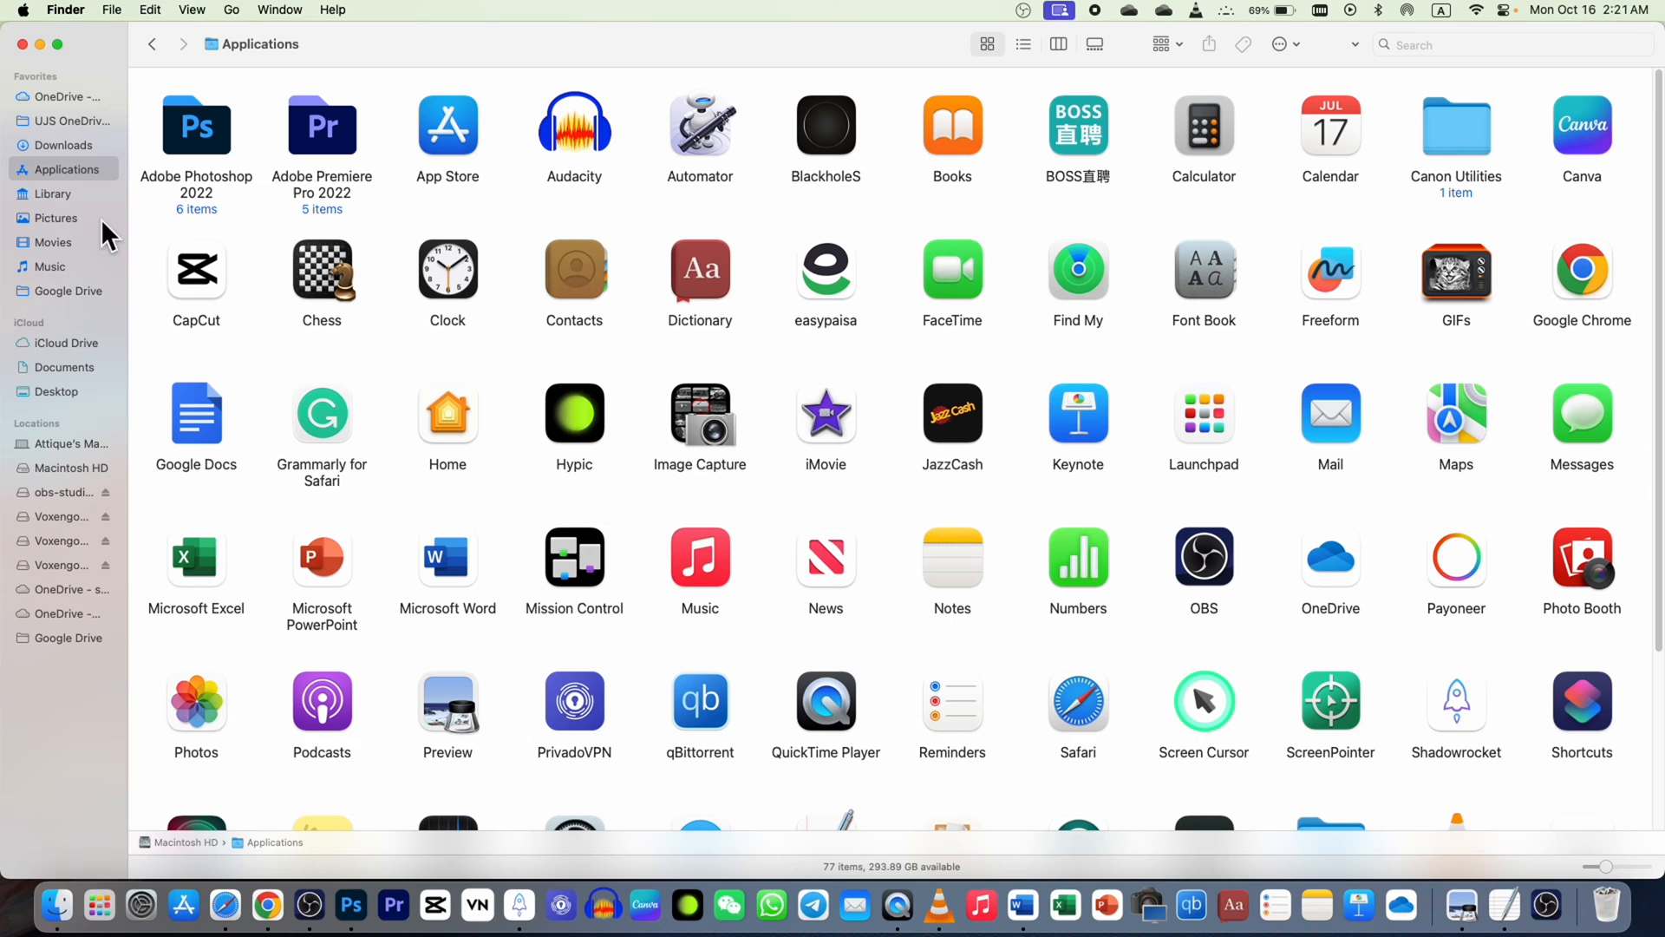
click(52, 194)
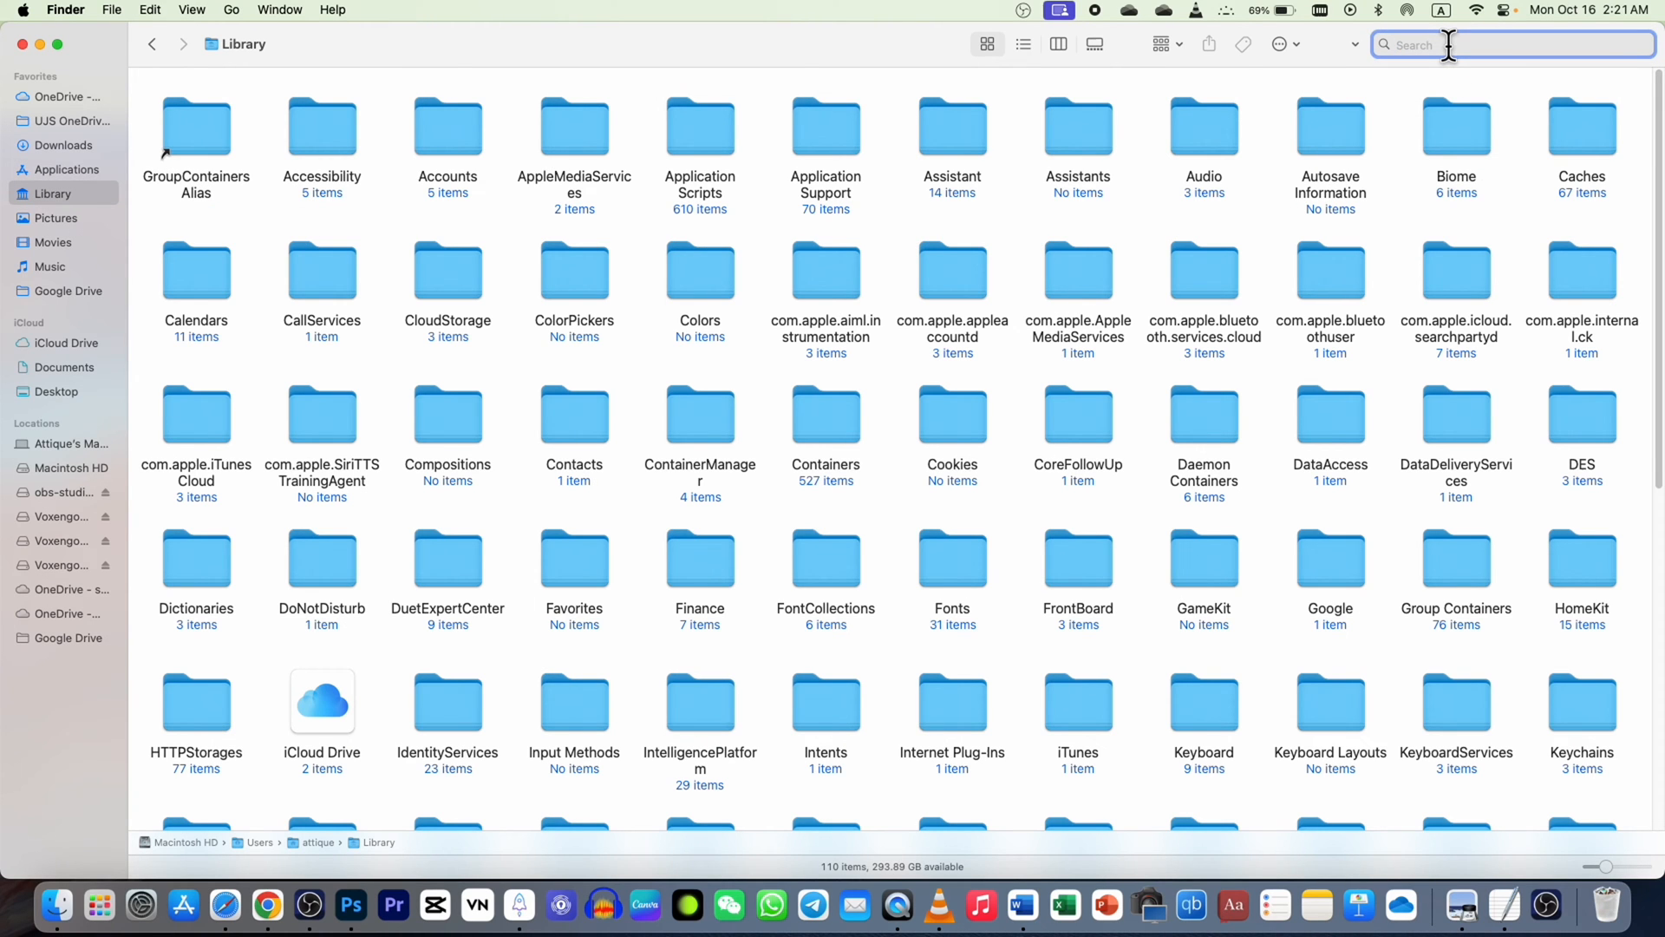
text(goyo)
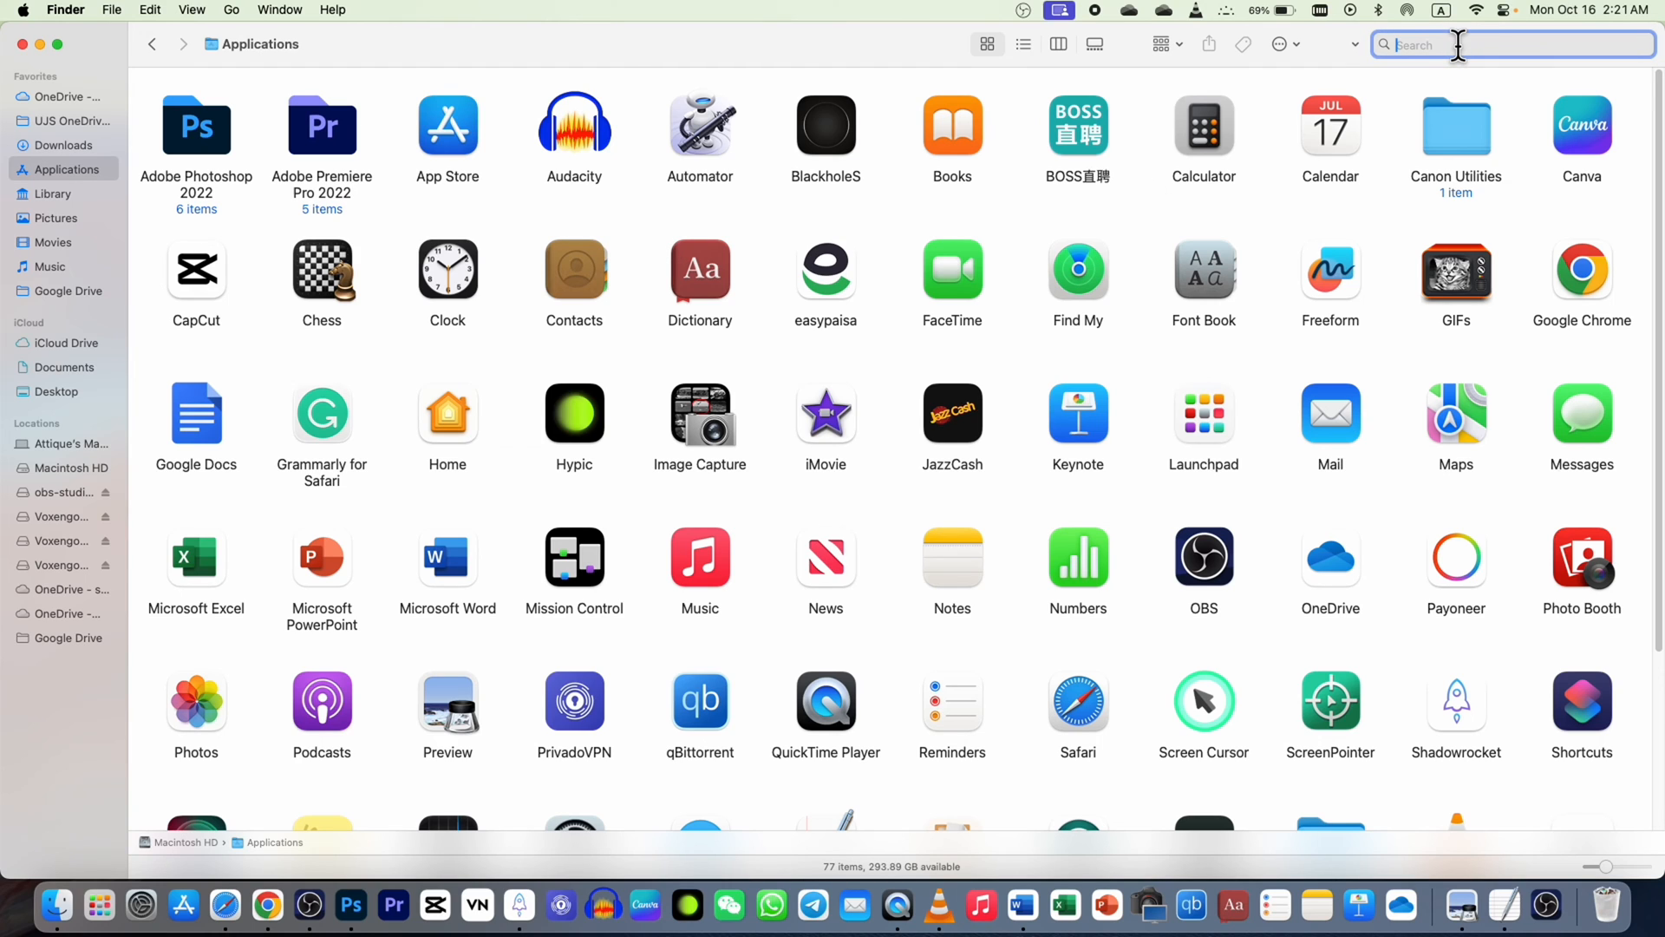
text(goyo)
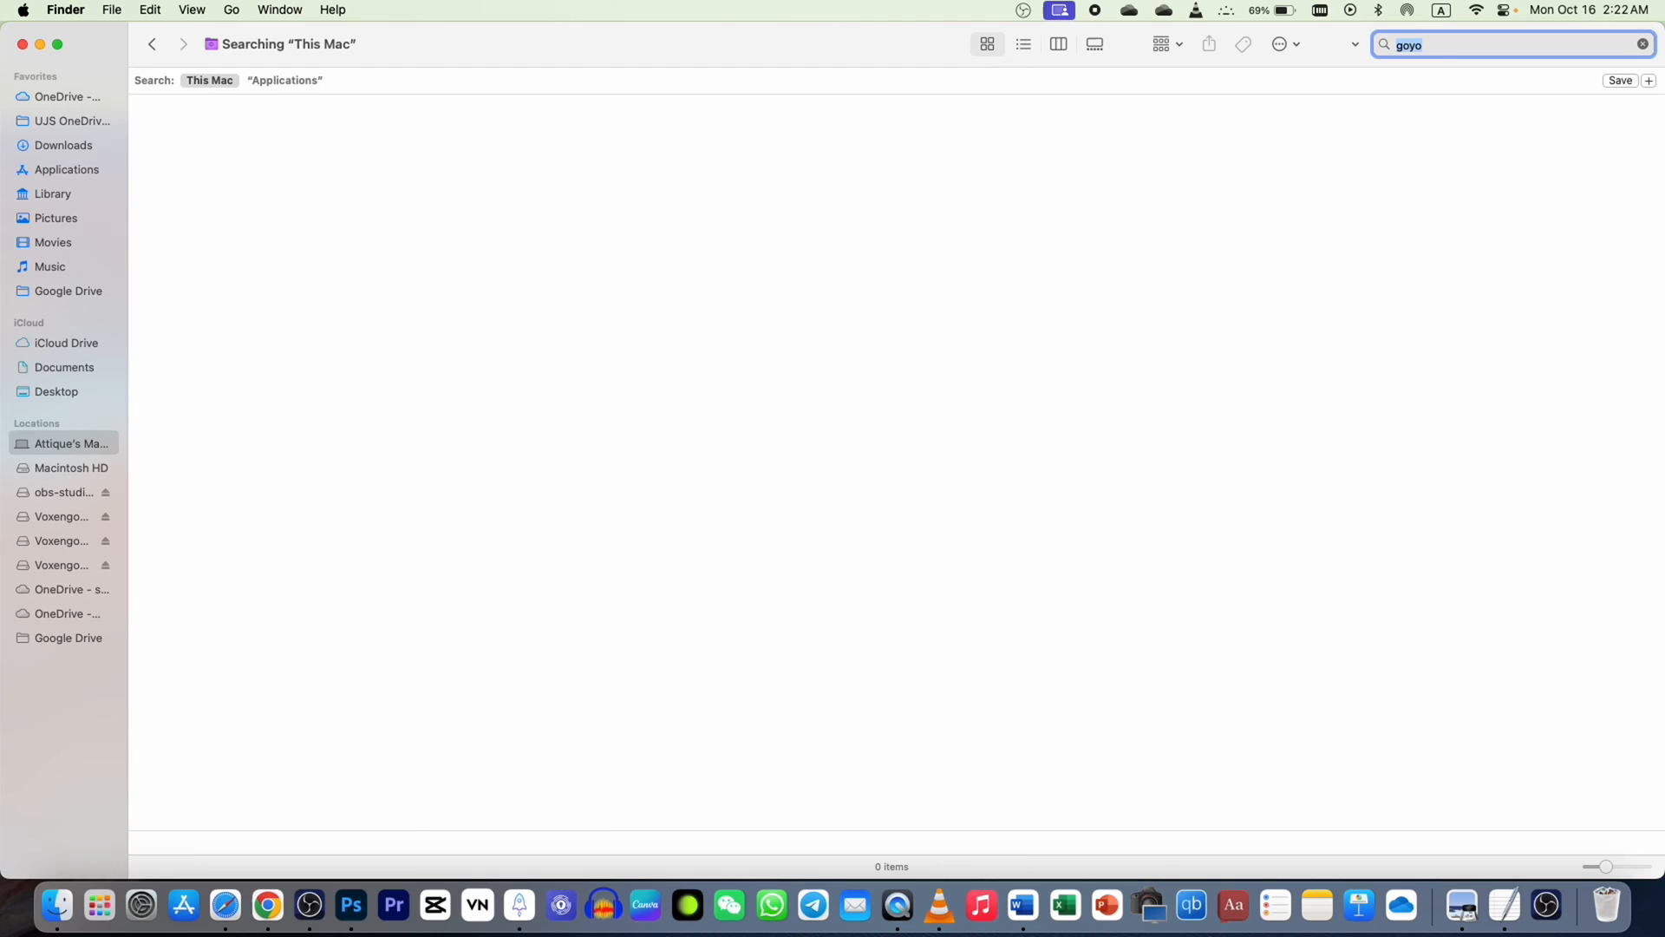
mouse_move(247, 27)
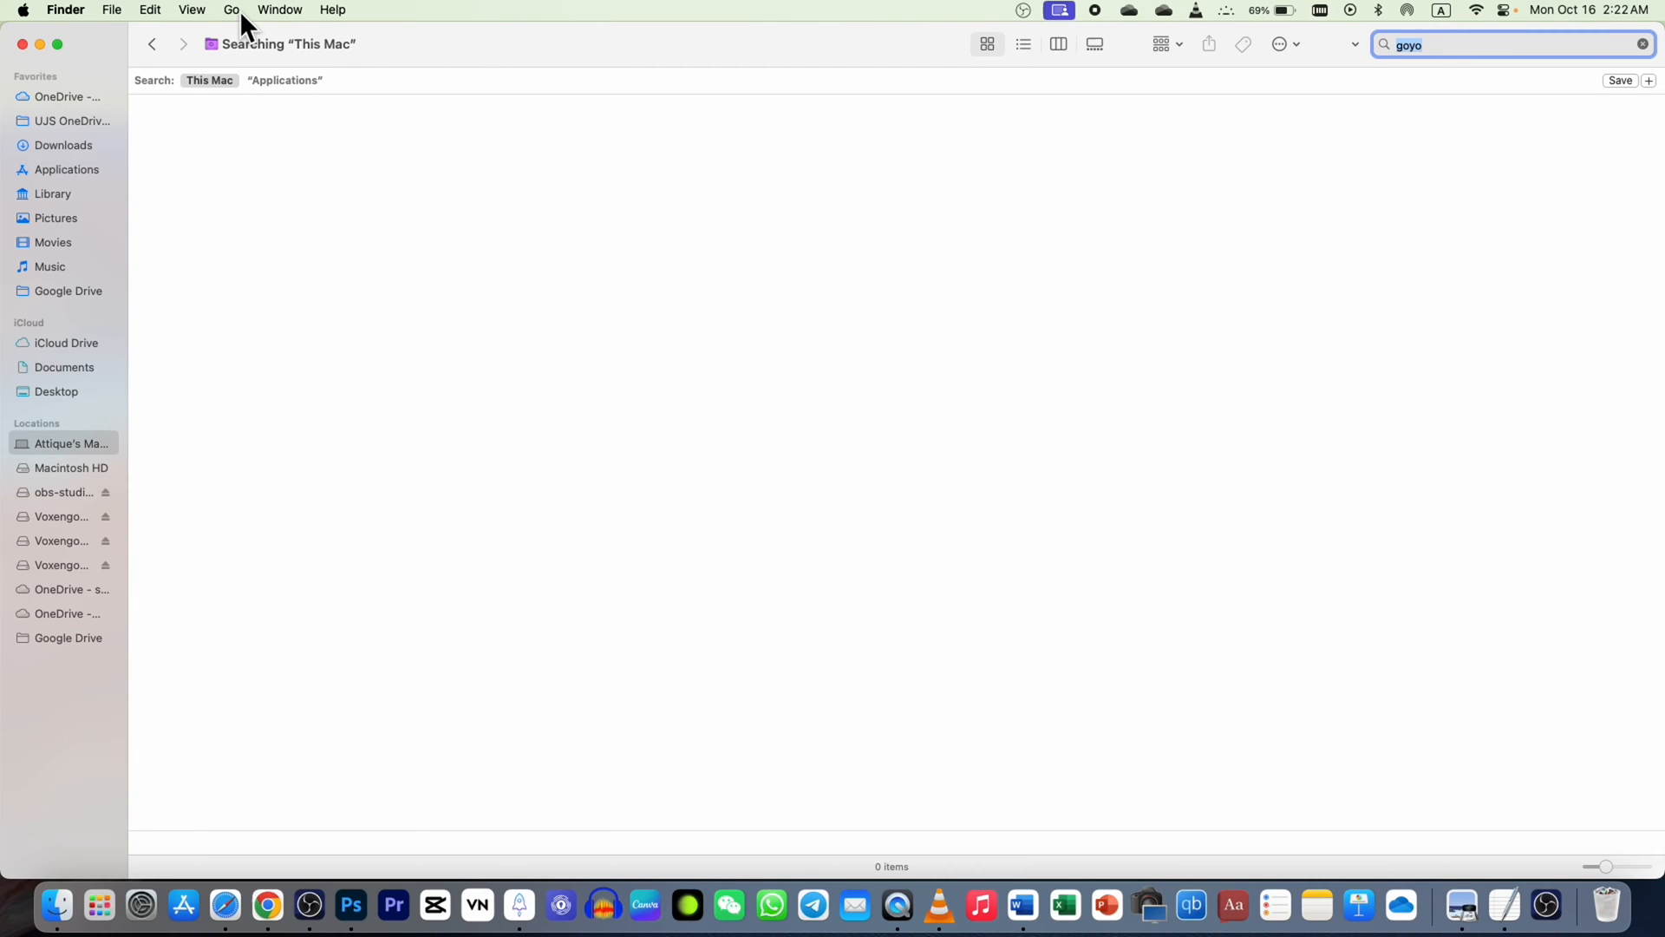
click(231, 10)
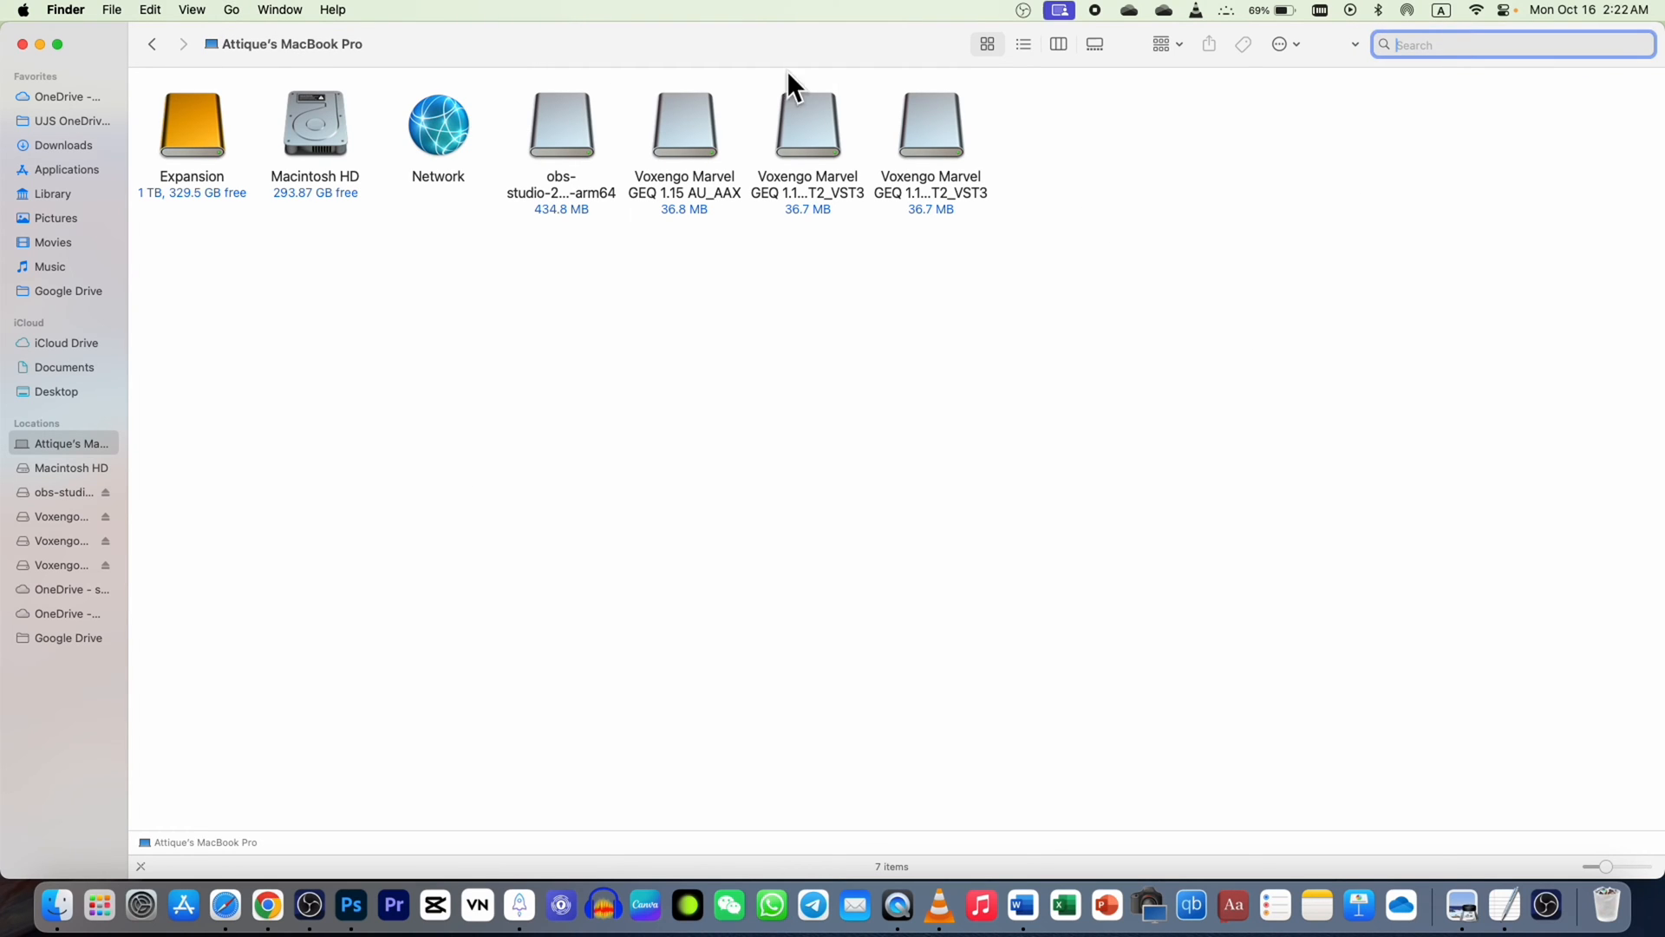
text(goyo)
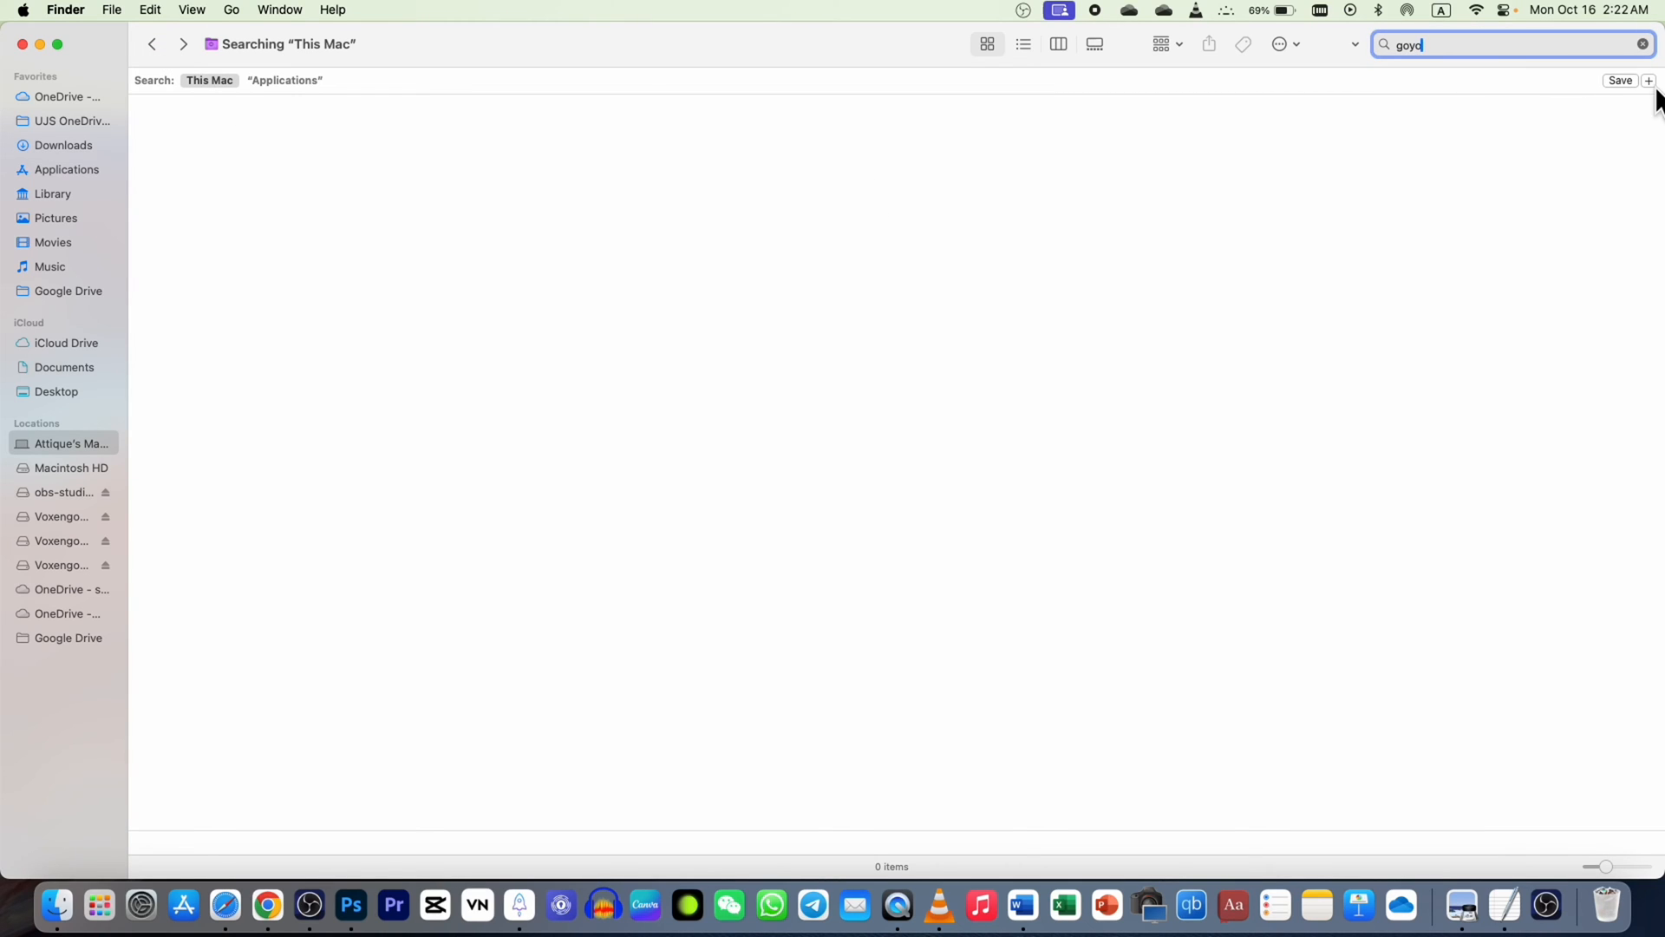
Step: Add a search rule: Name matches 'goyo'
click(1650, 80)
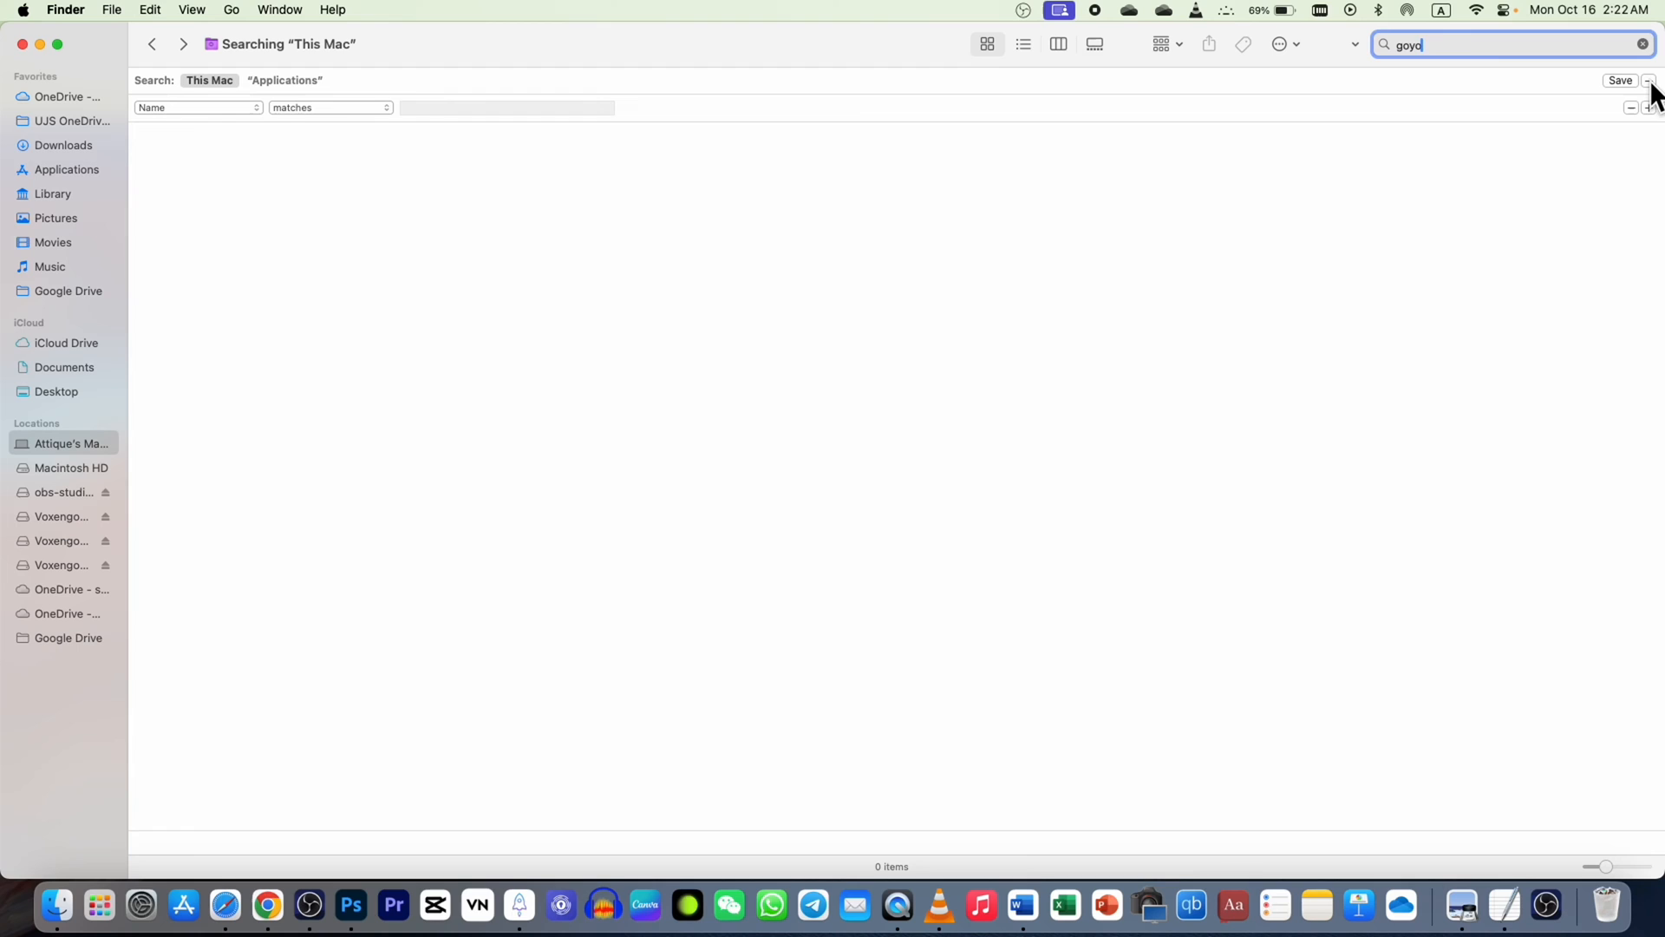
click(197, 106)
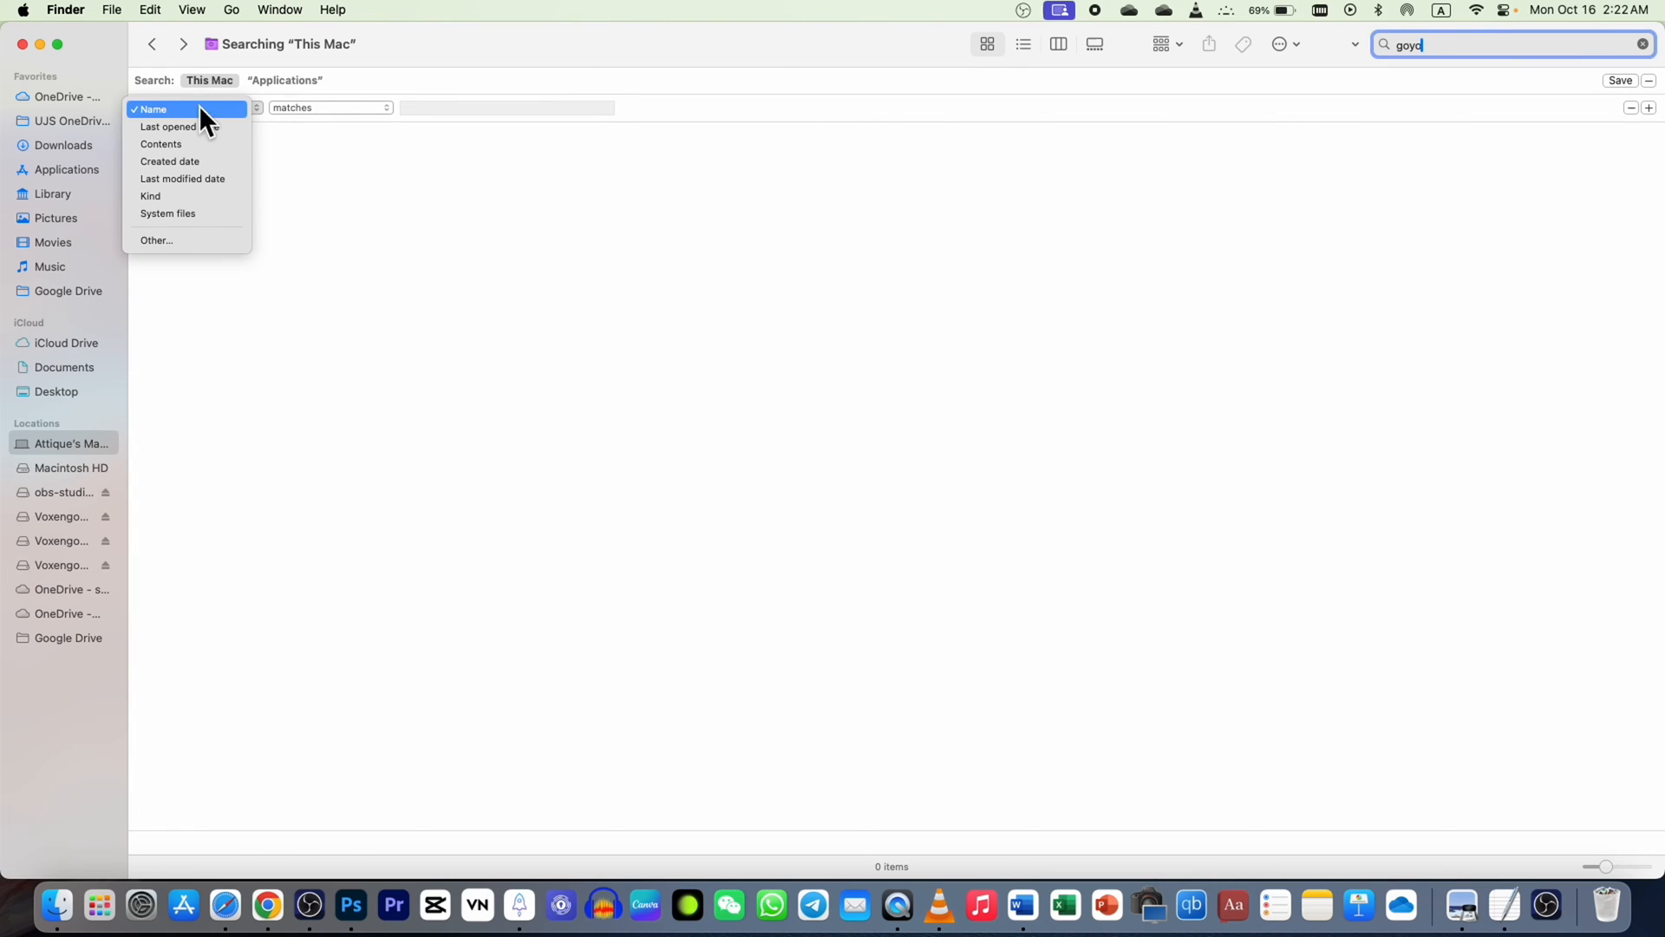
click(197, 107)
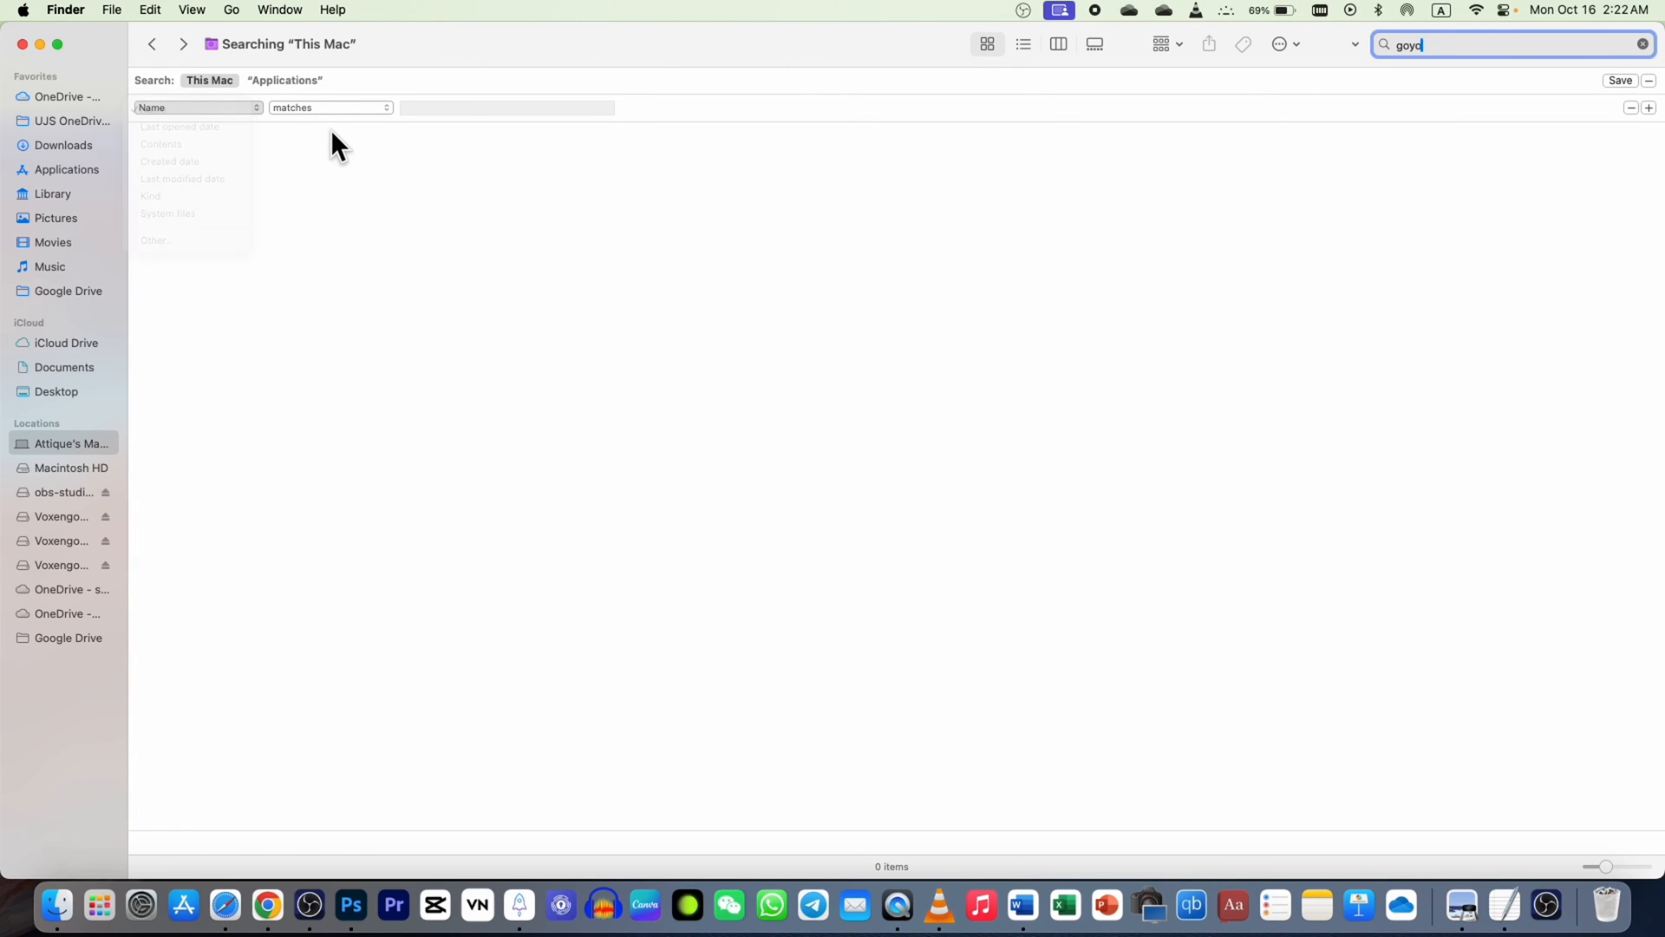
click(507, 106)
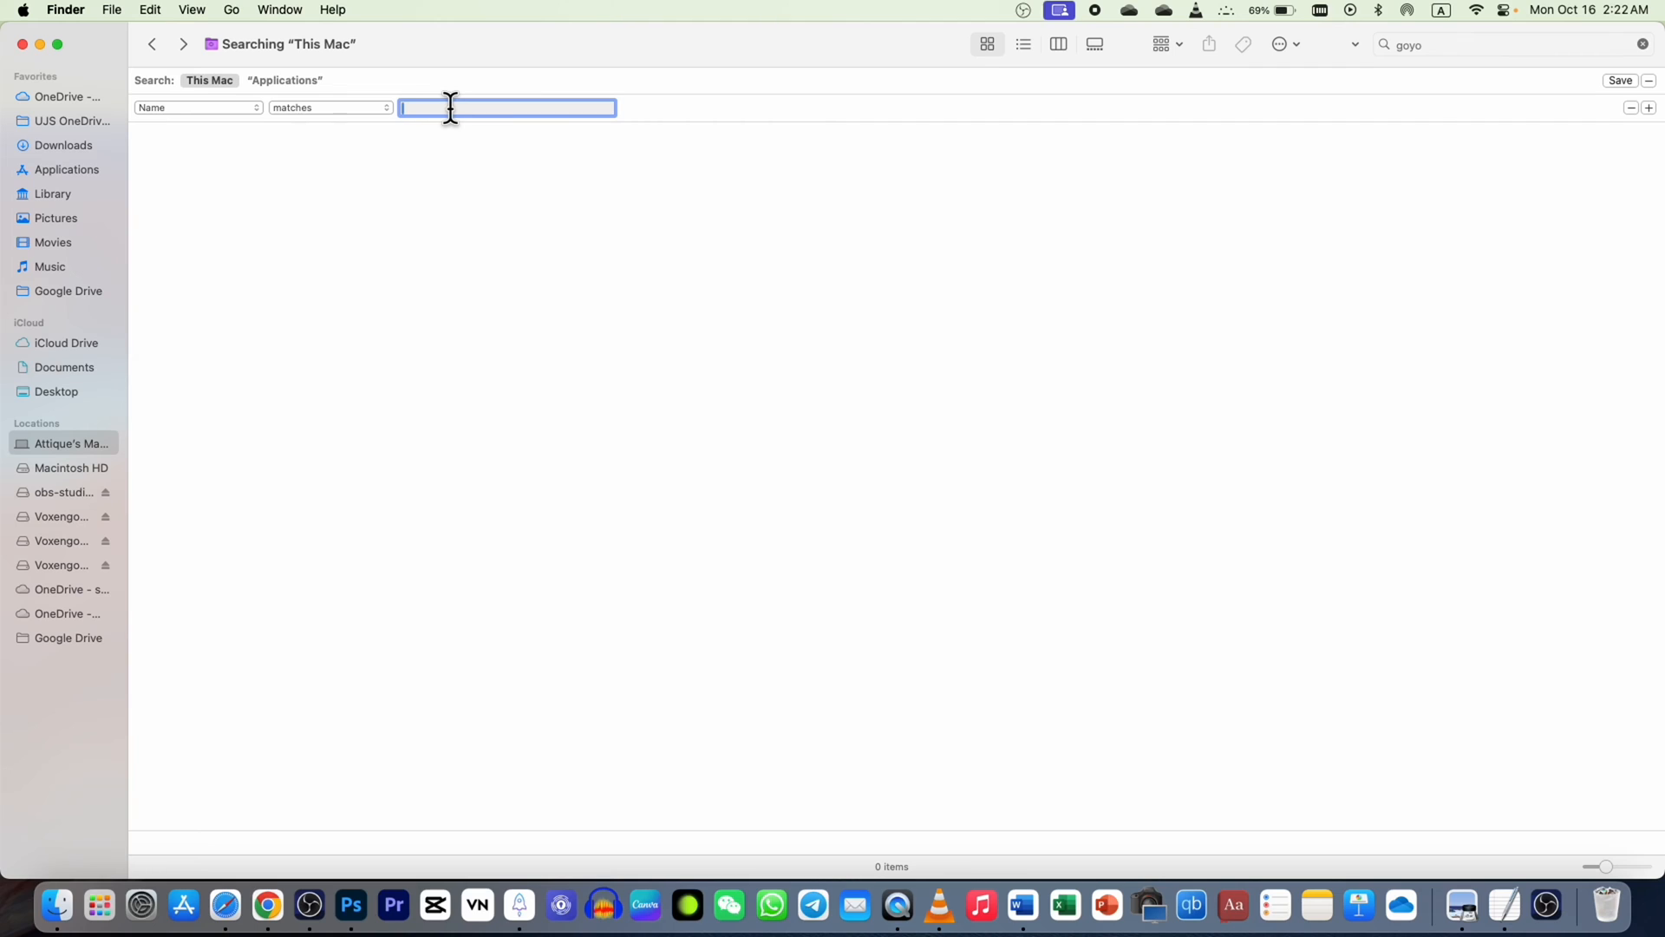
text(goyo)
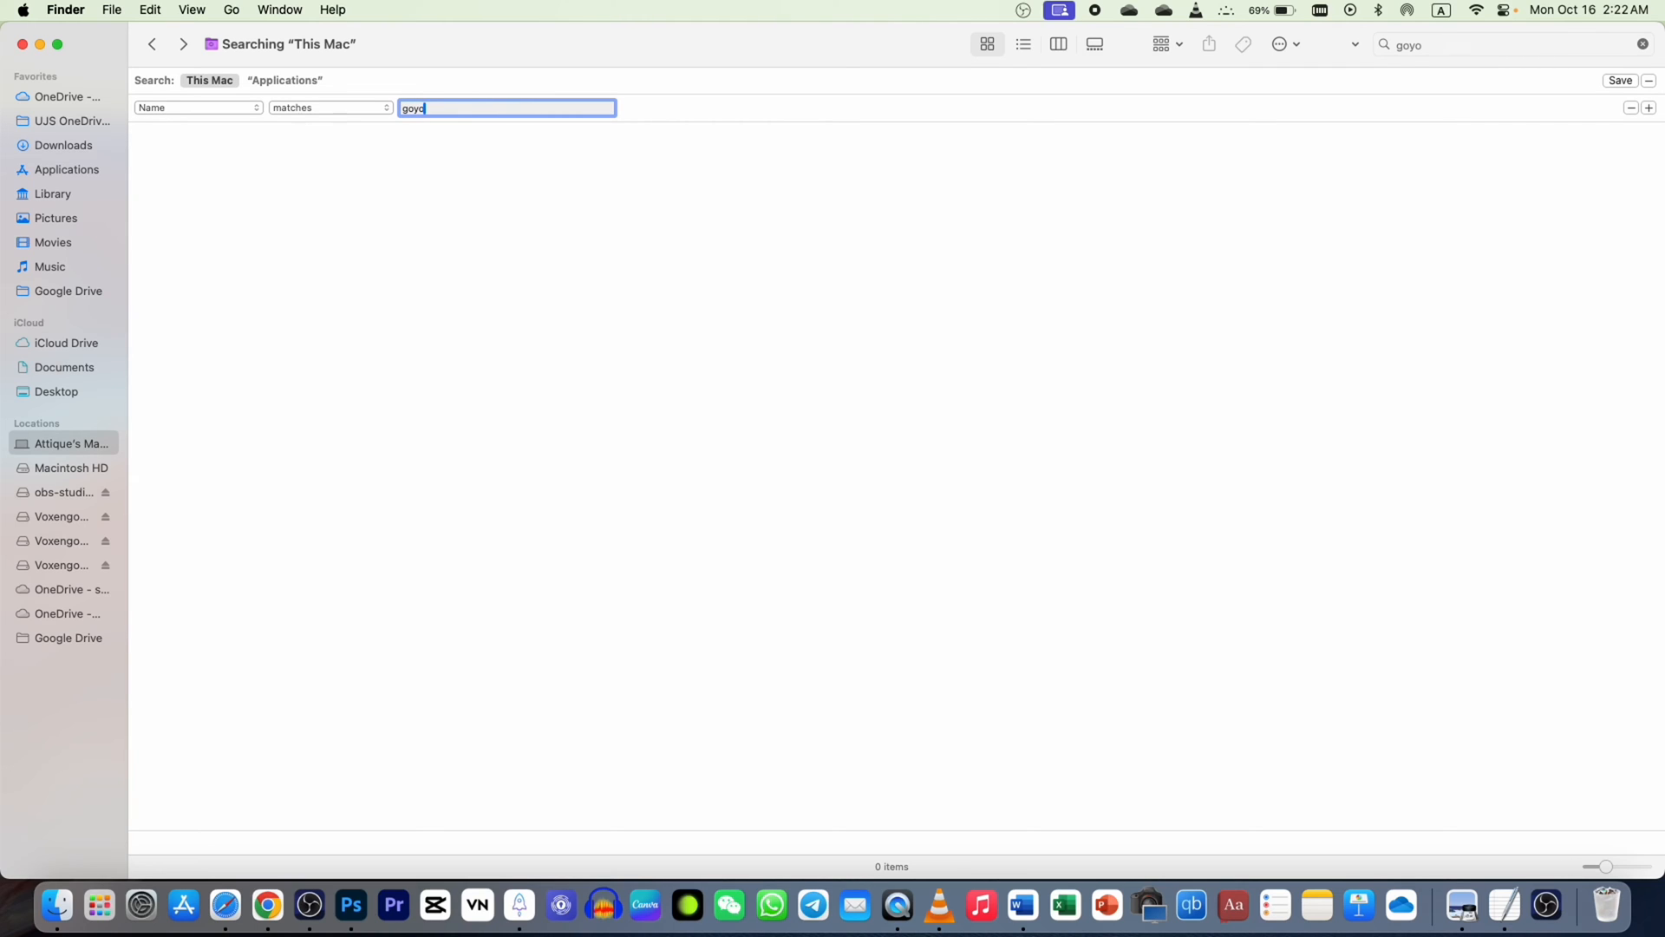
Step: Add a second rule including system files, revealing eight Goyo items
click(1649, 107)
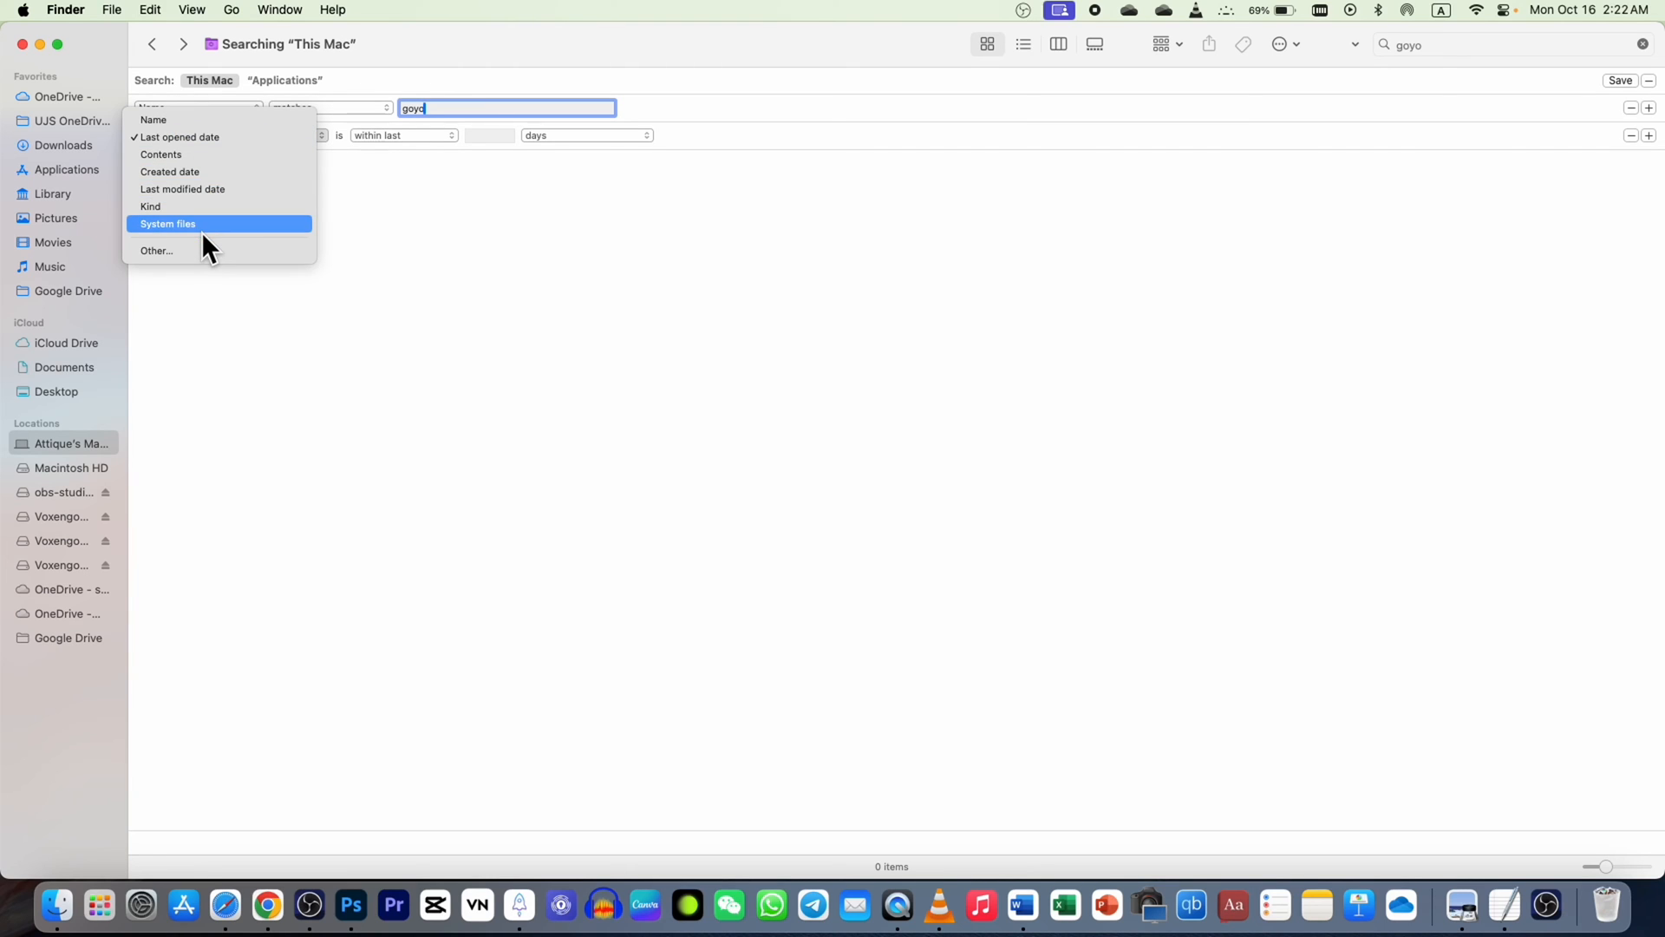
click(167, 223)
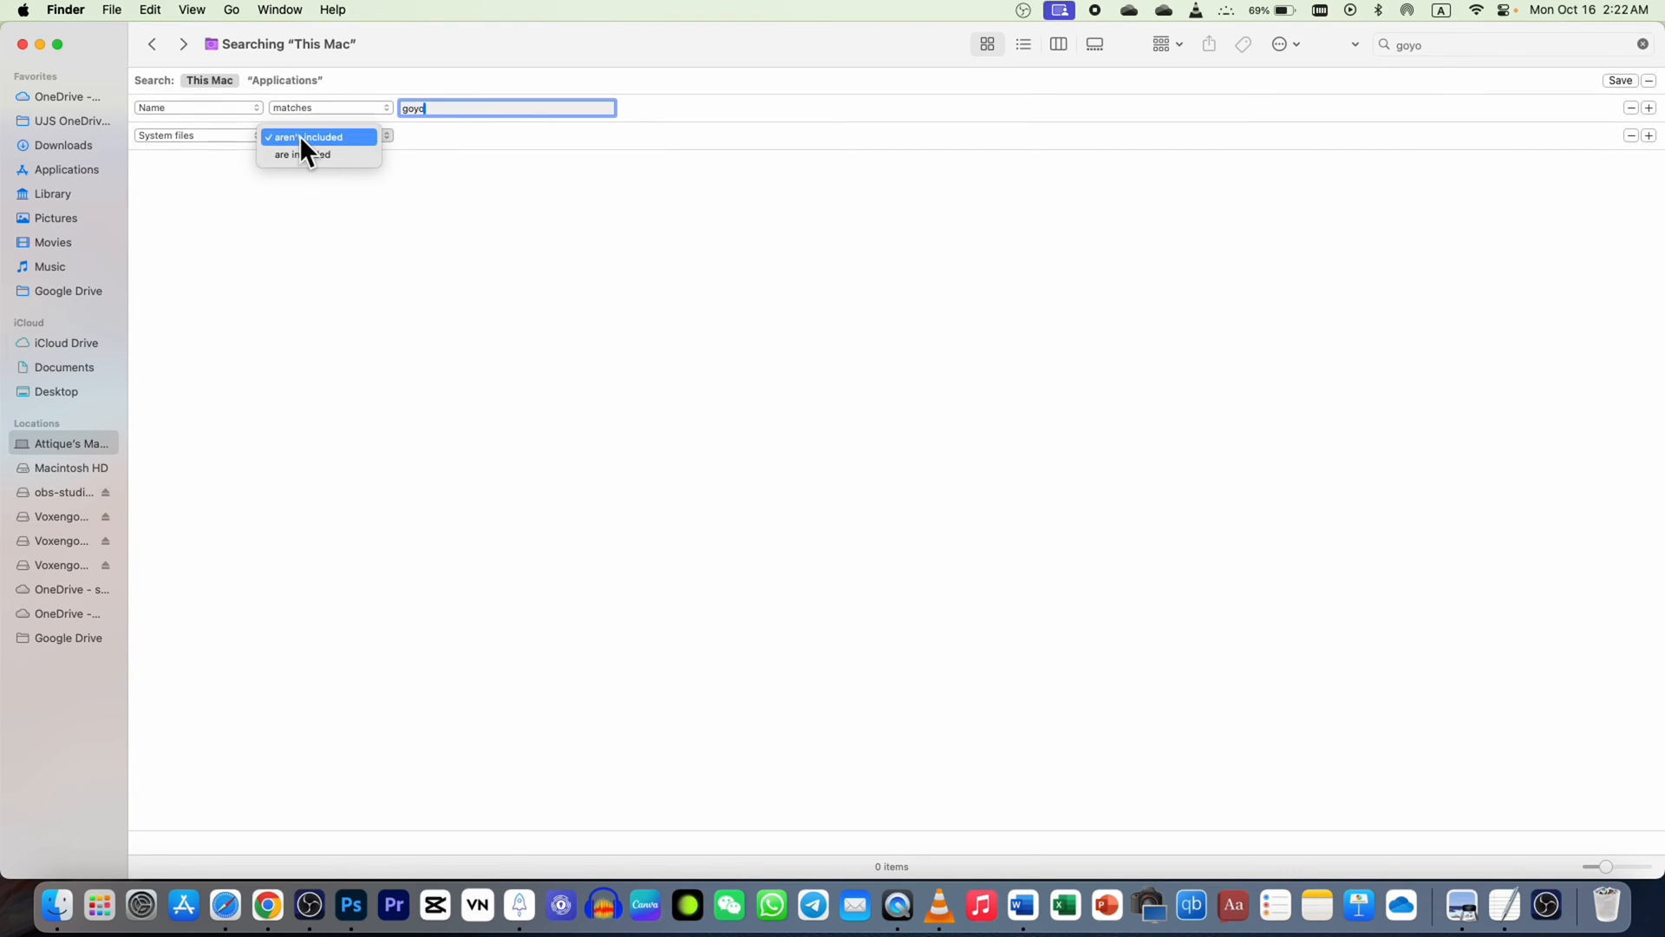
click(302, 155)
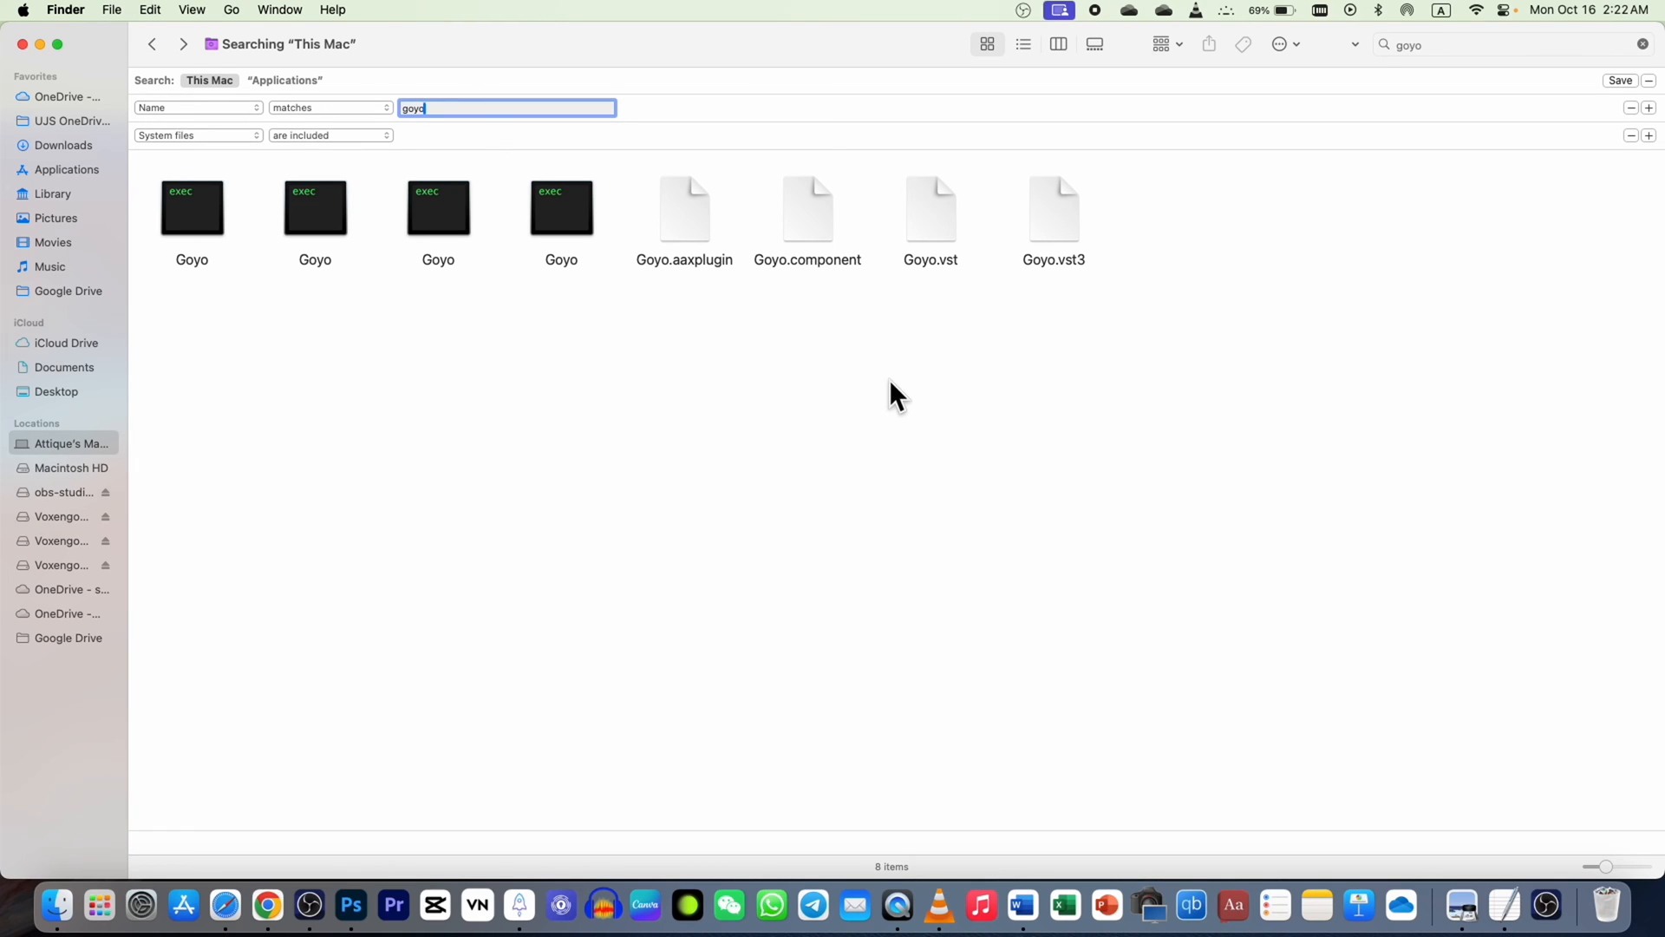
Step: Select all eight Goyo results and drag them to the Trash, authorizing with the password
key(cmd+a)
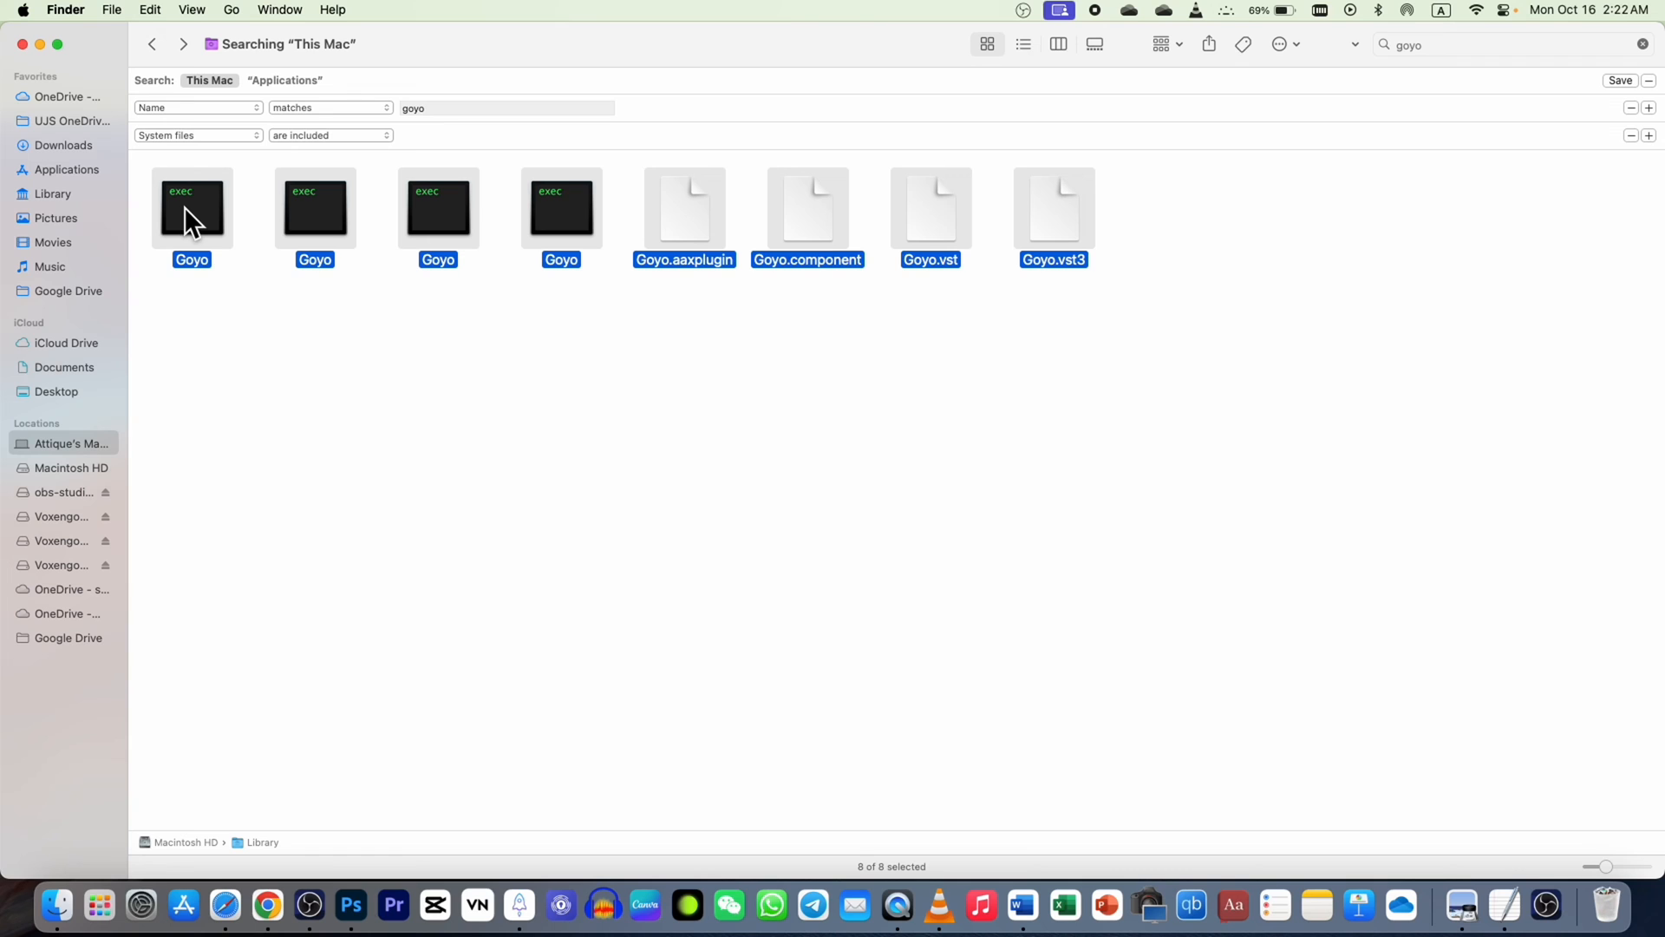
drag(190, 209, 223, 244)
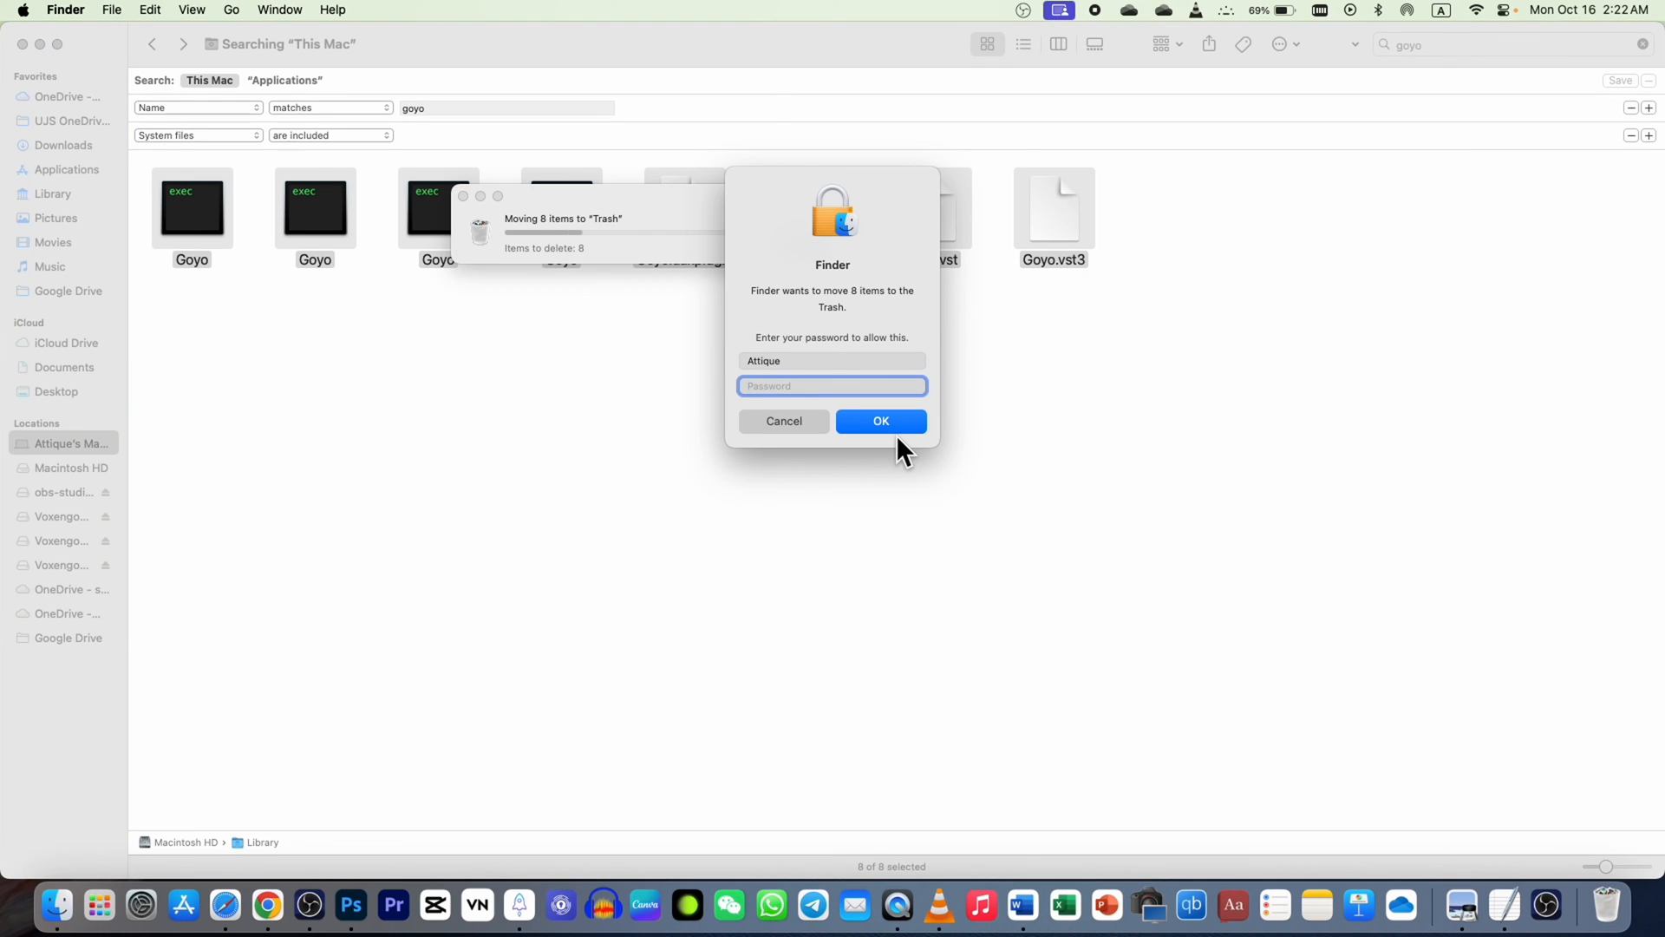
text(••••)
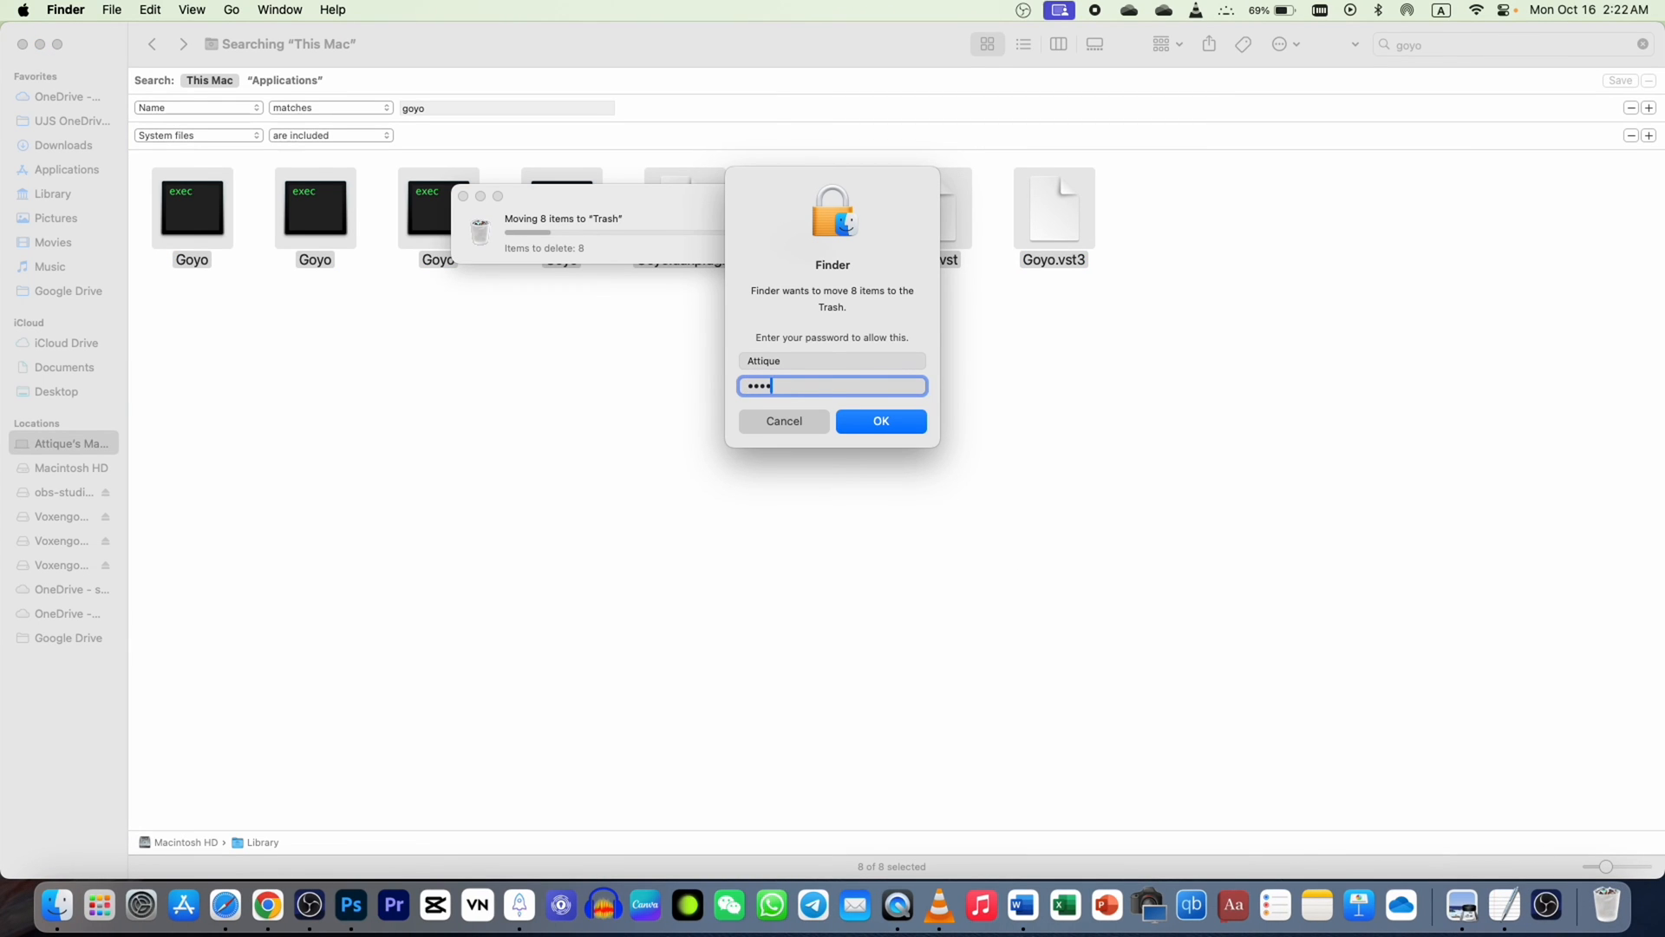
click(879, 420)
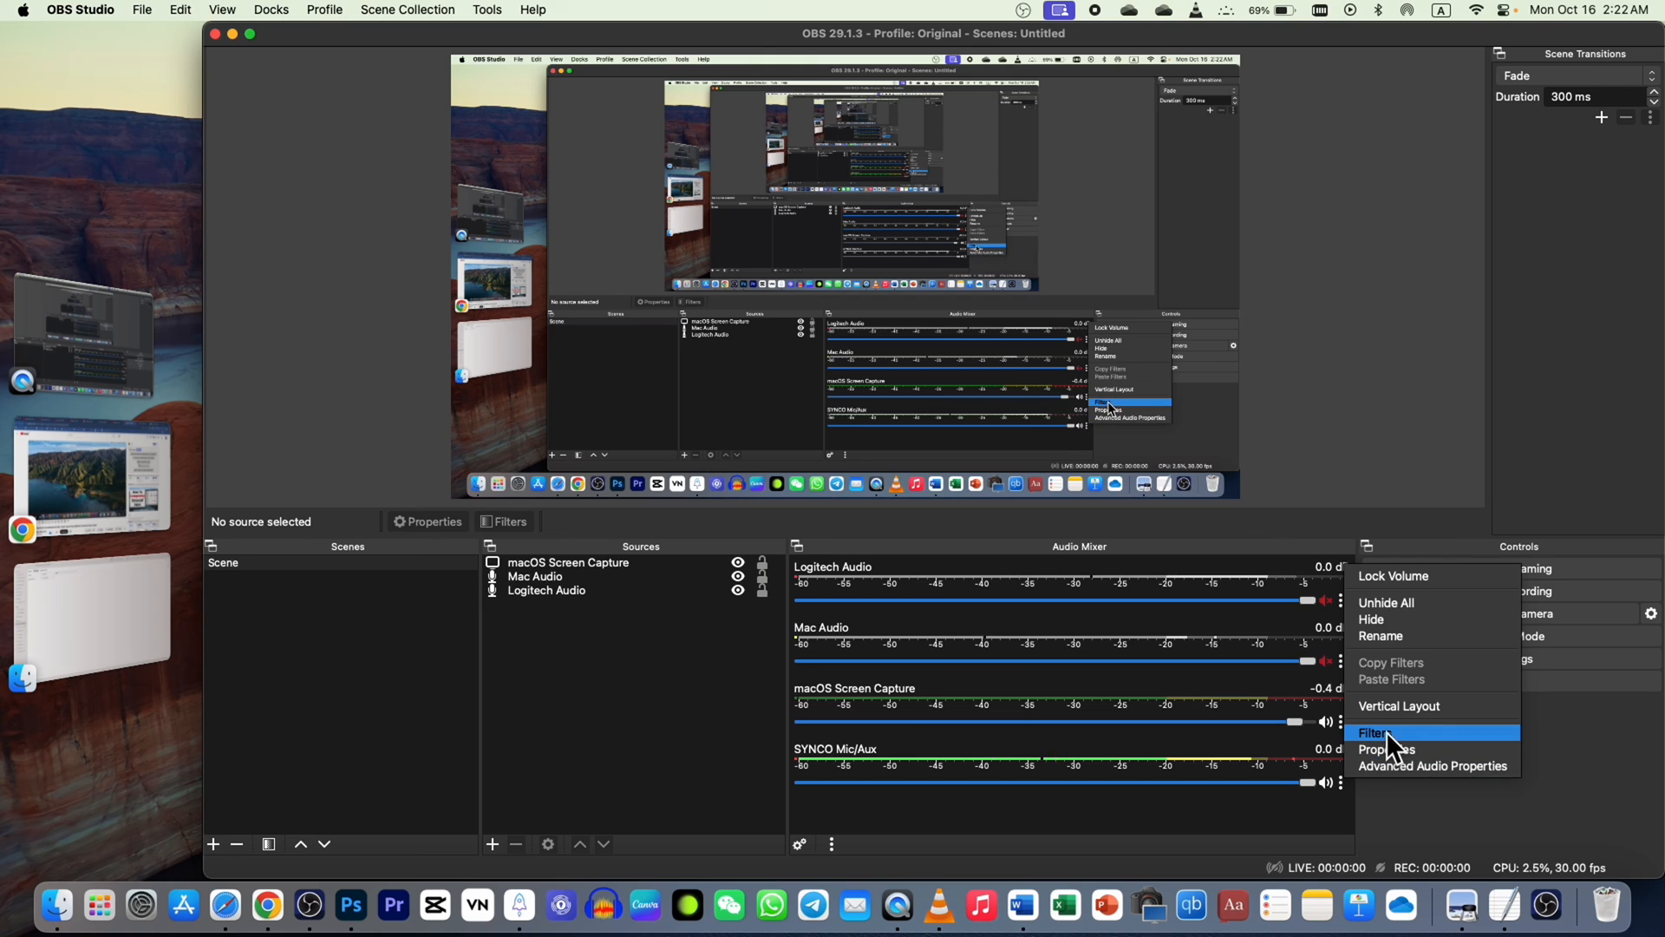
click(1374, 733)
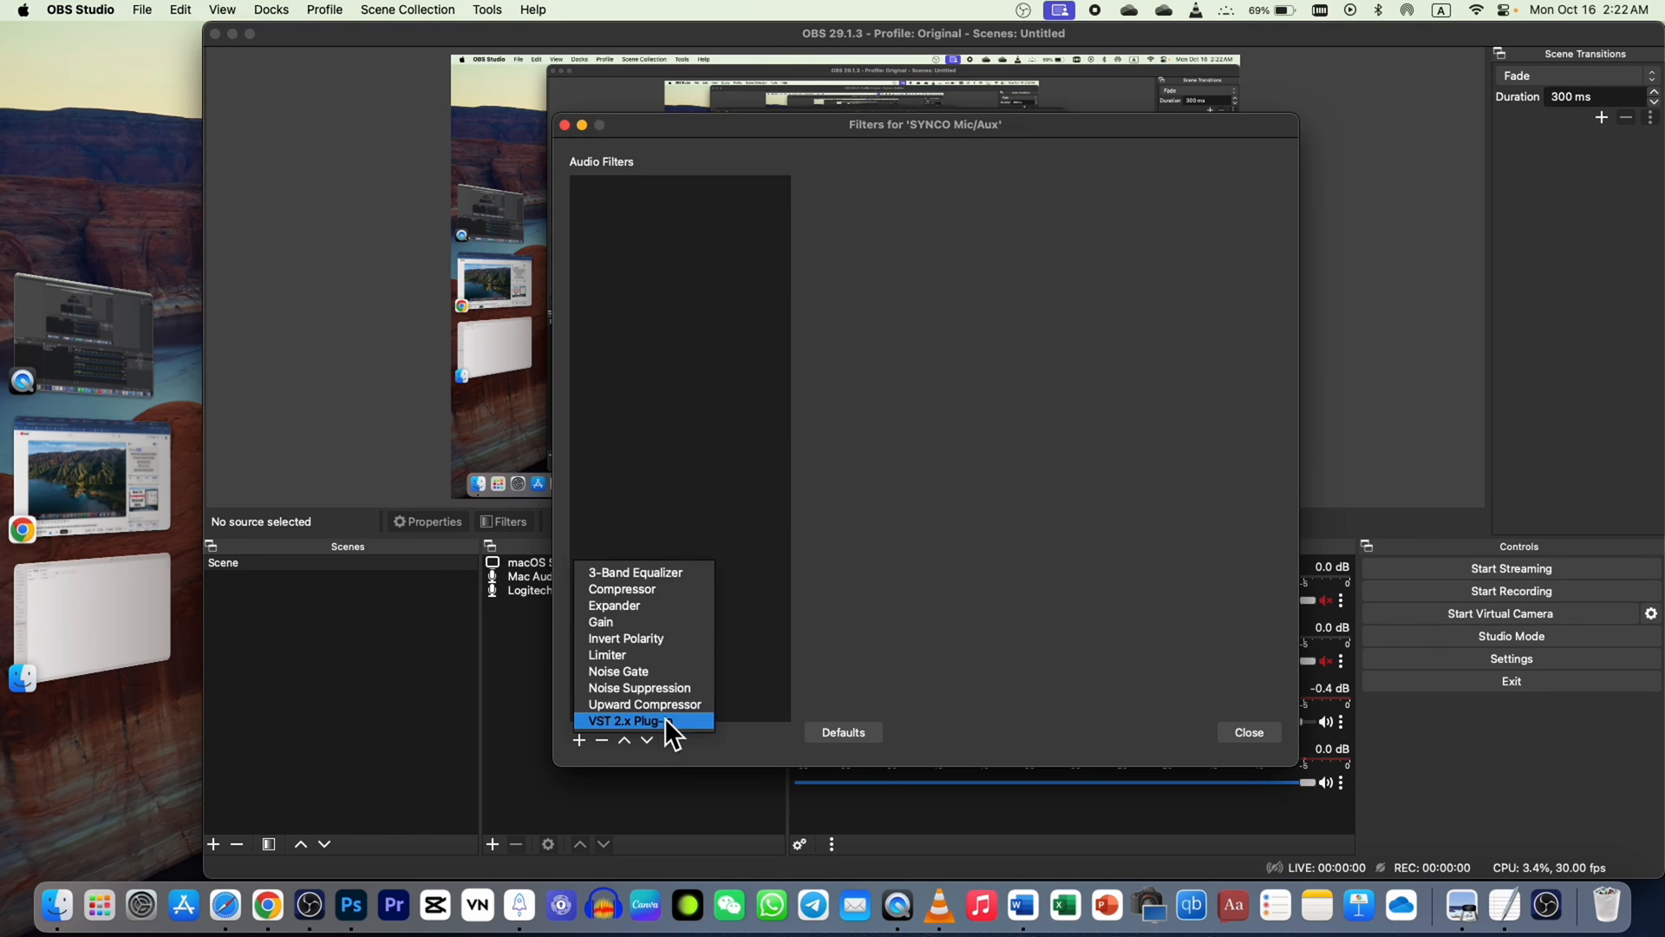
click(624, 721)
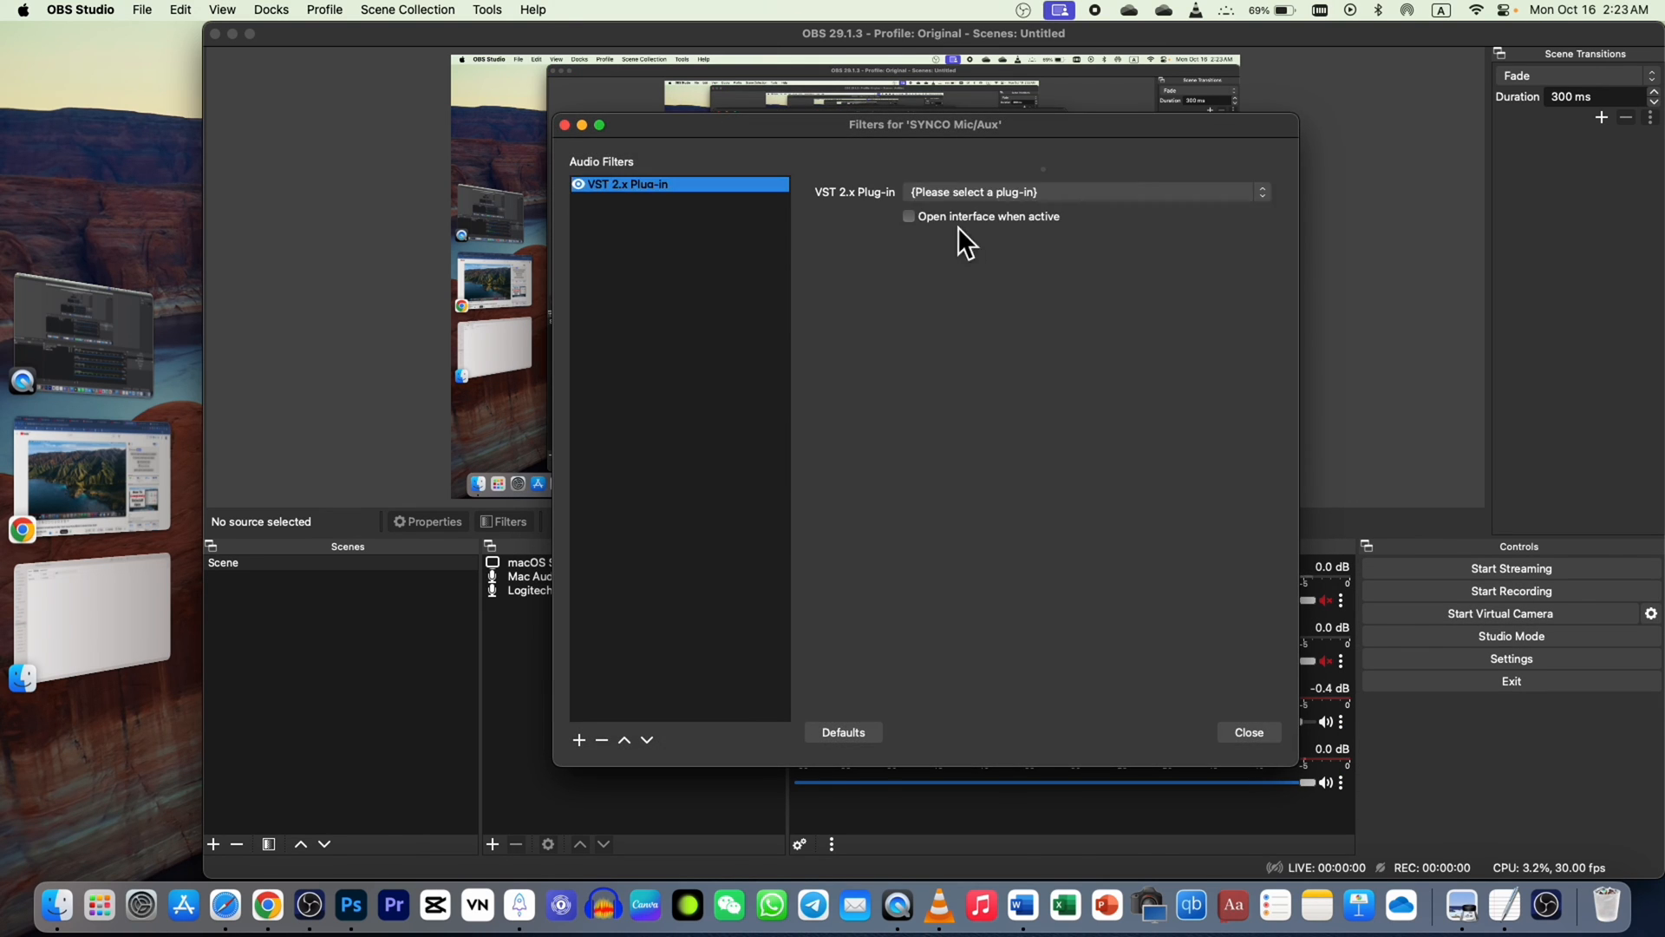
click(1081, 193)
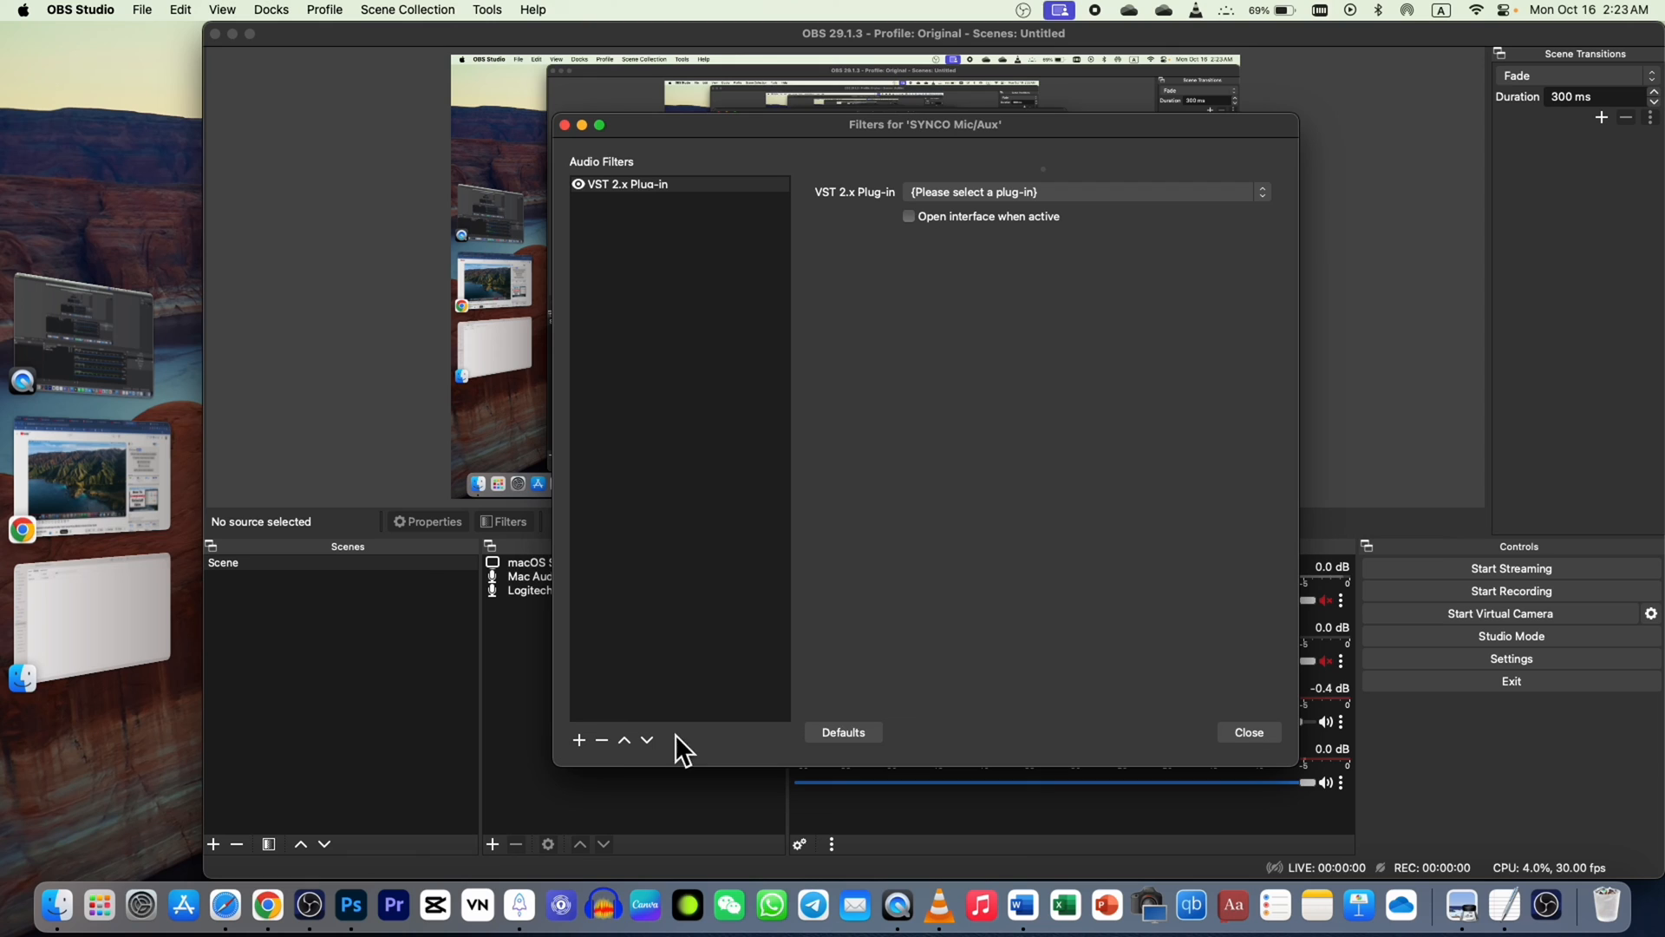
click(601, 740)
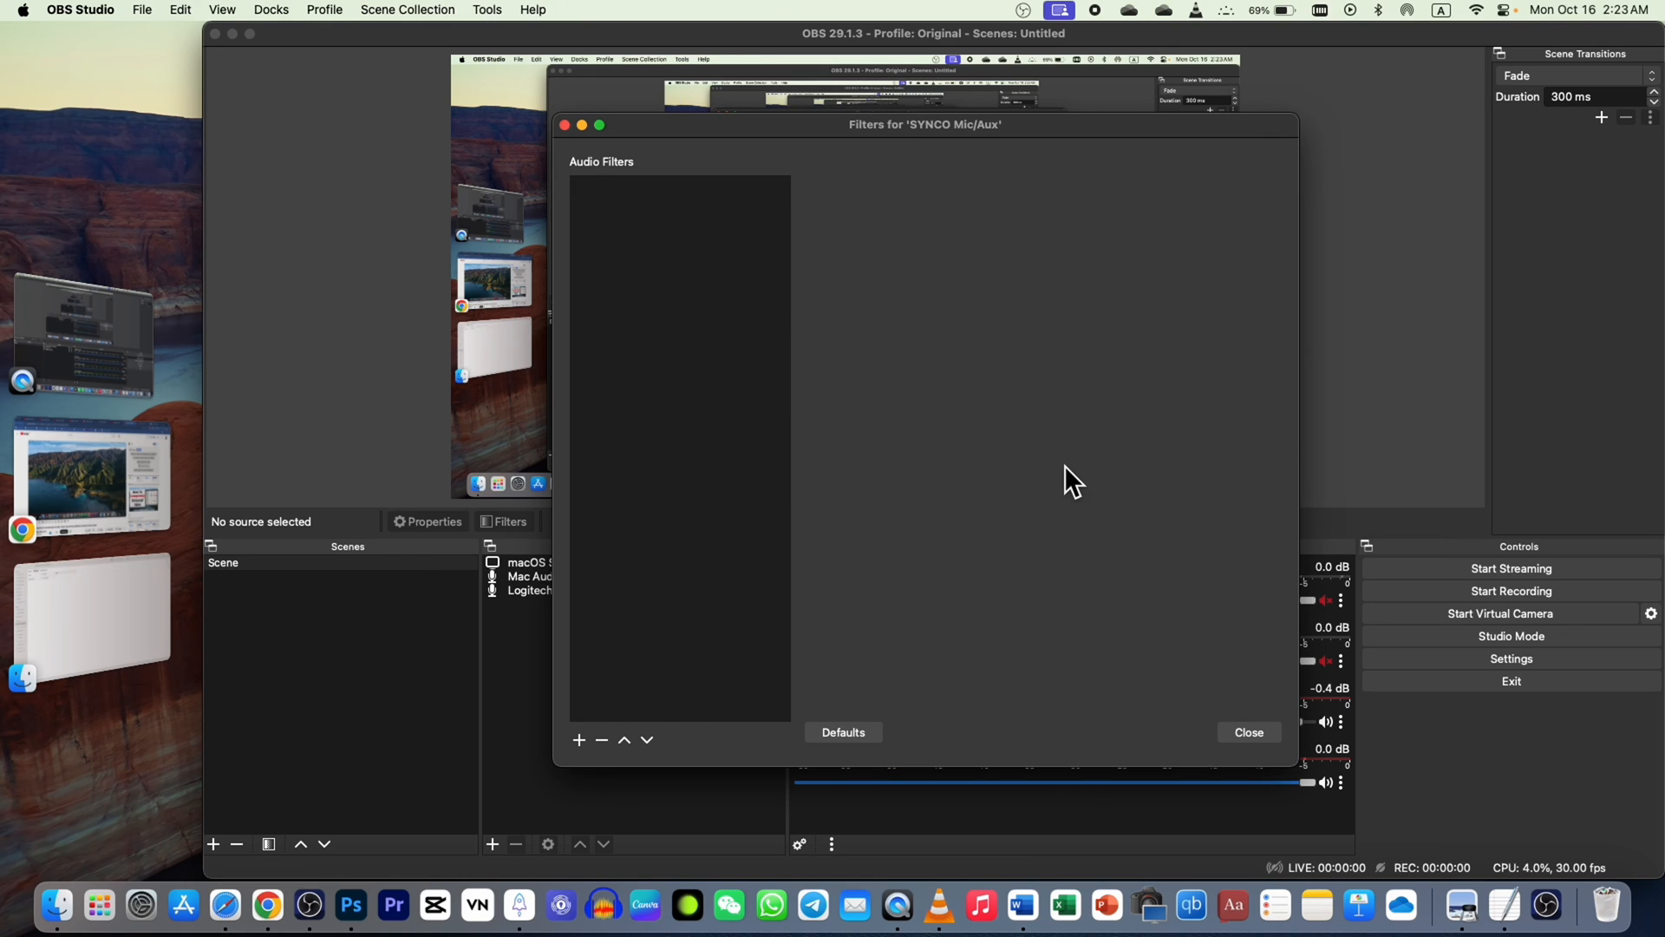
click(1248, 732)
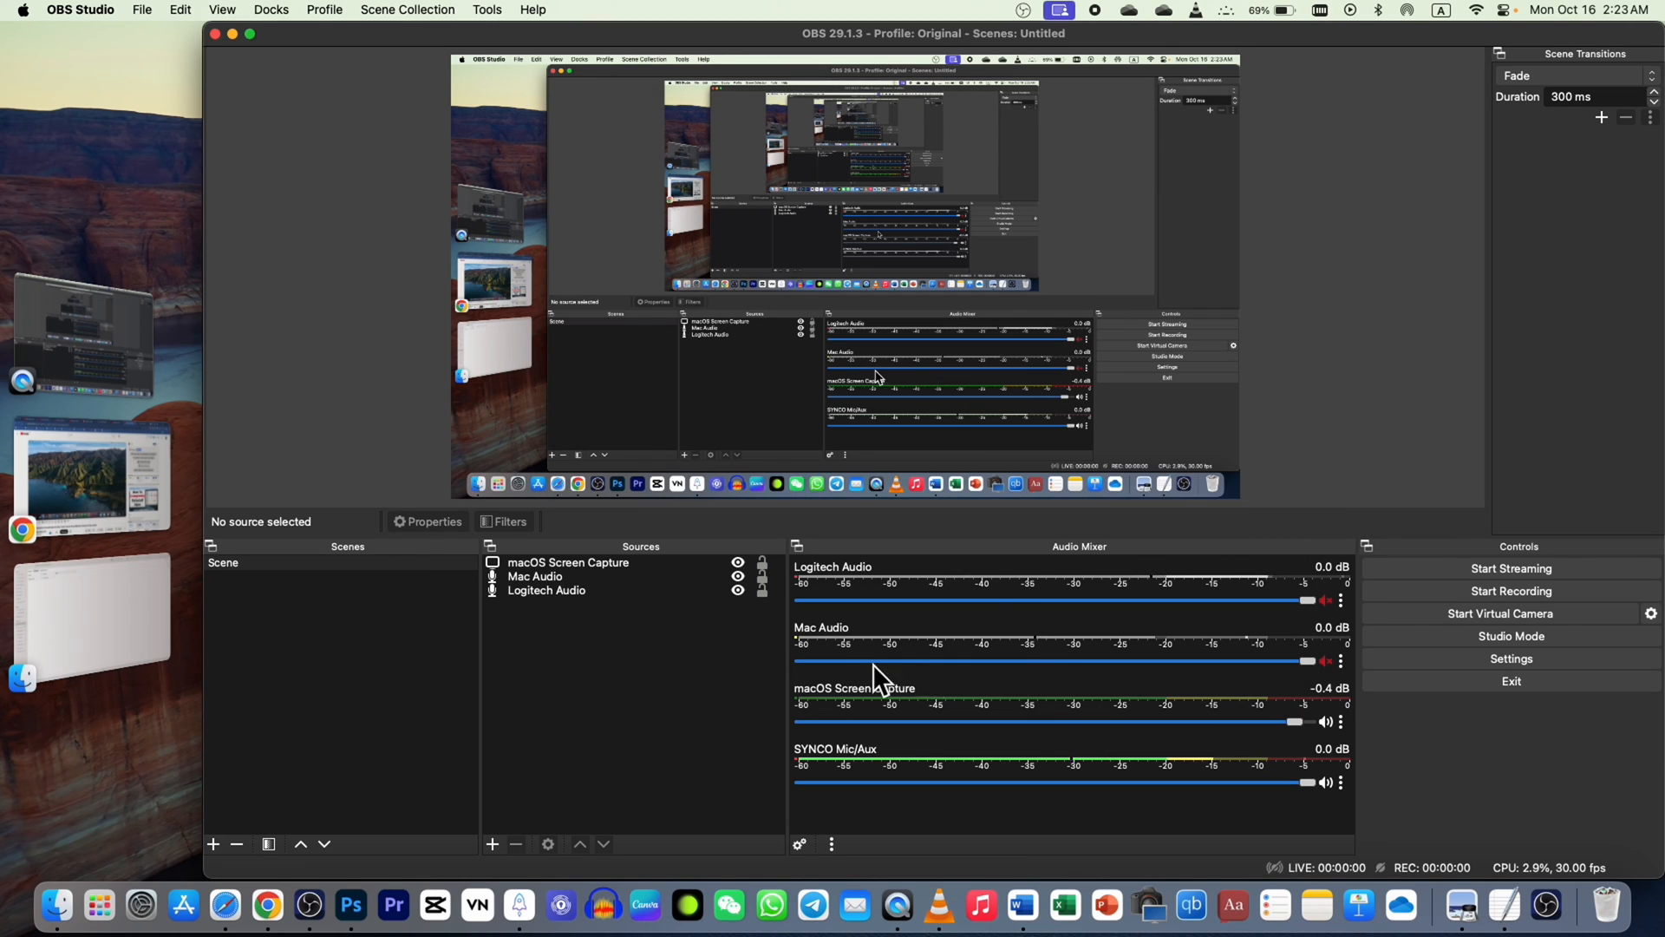
mouse_move(398, 200)
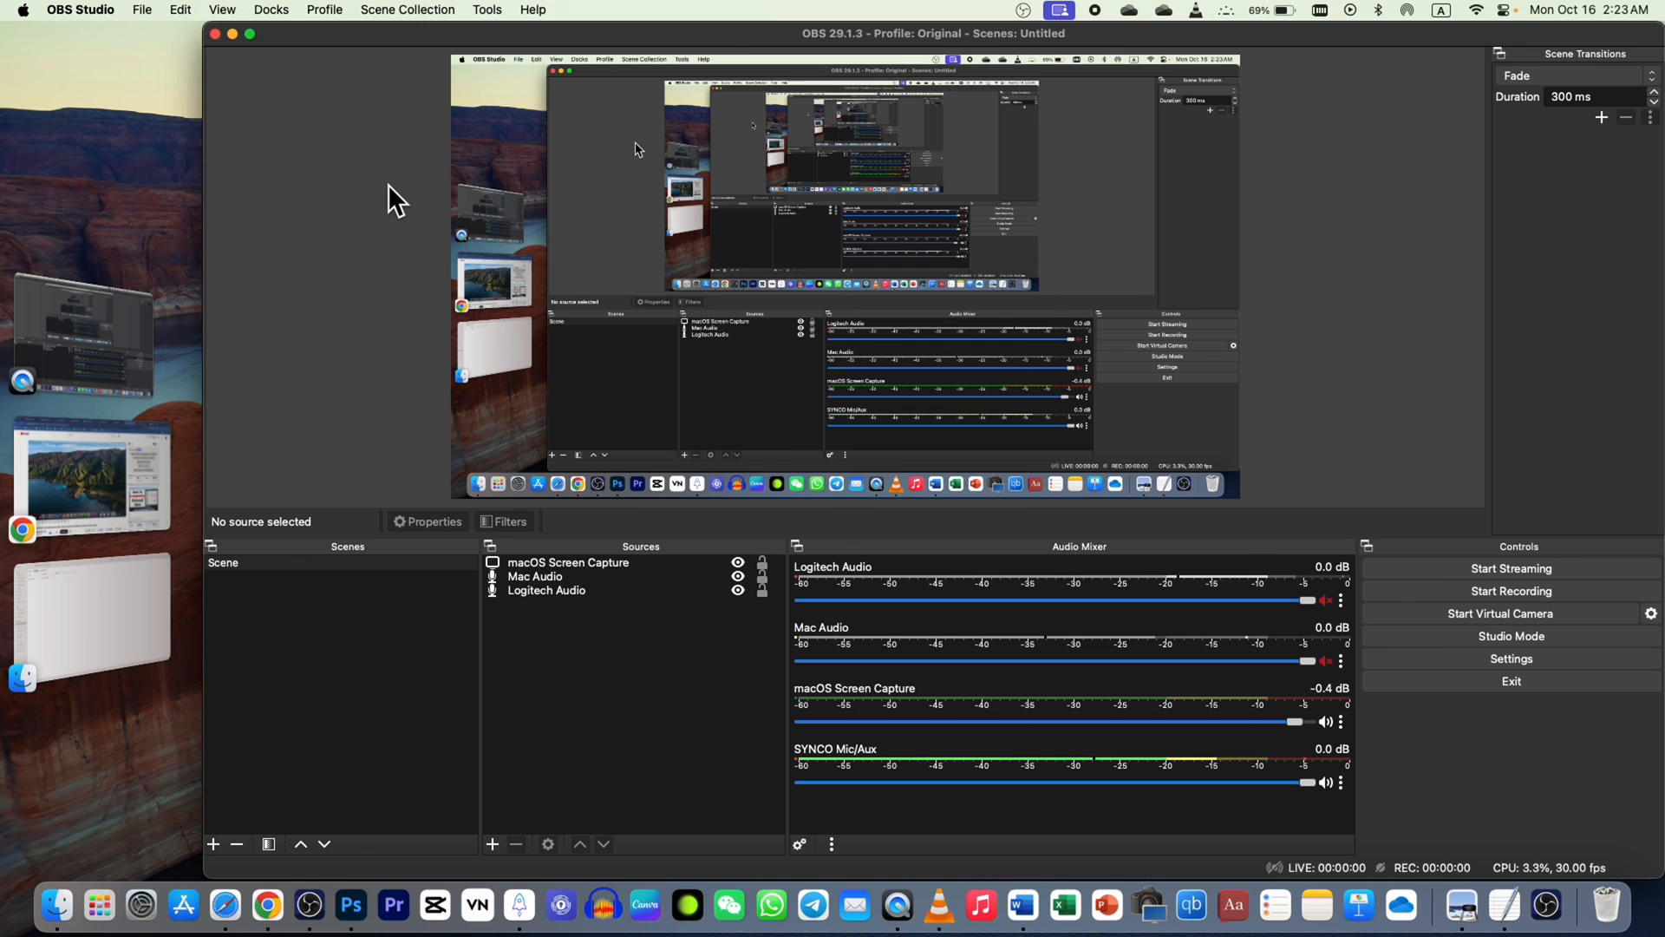